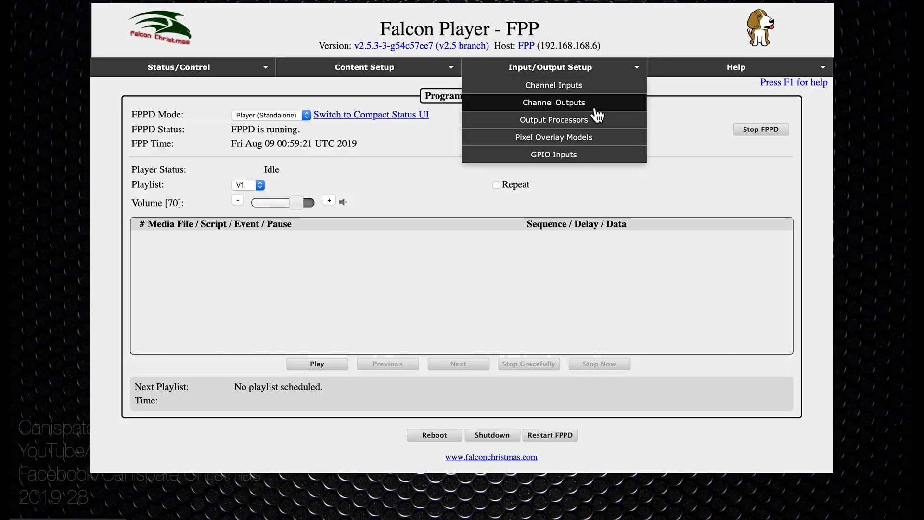
Set the LED Panels single panel size to 64x32 1/16 Scan and save, giving 24576 channels
left_click(553, 103)
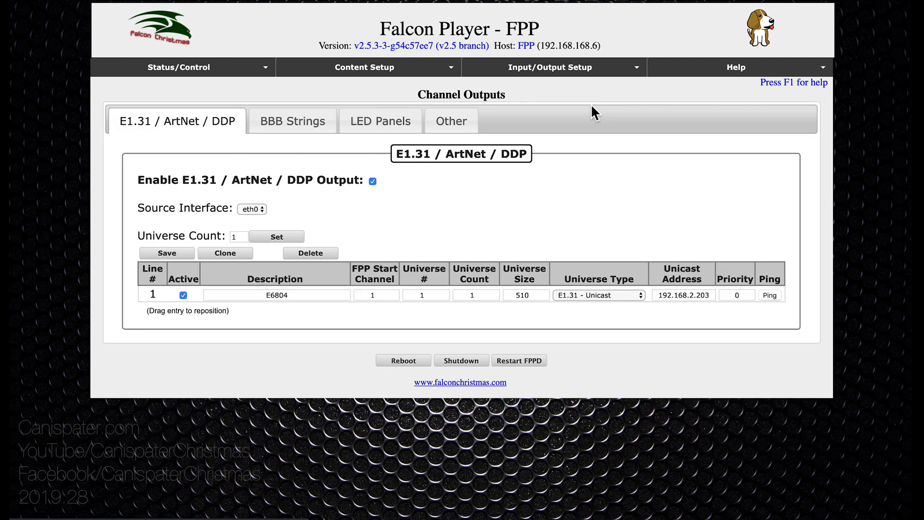
left_click(380, 121)
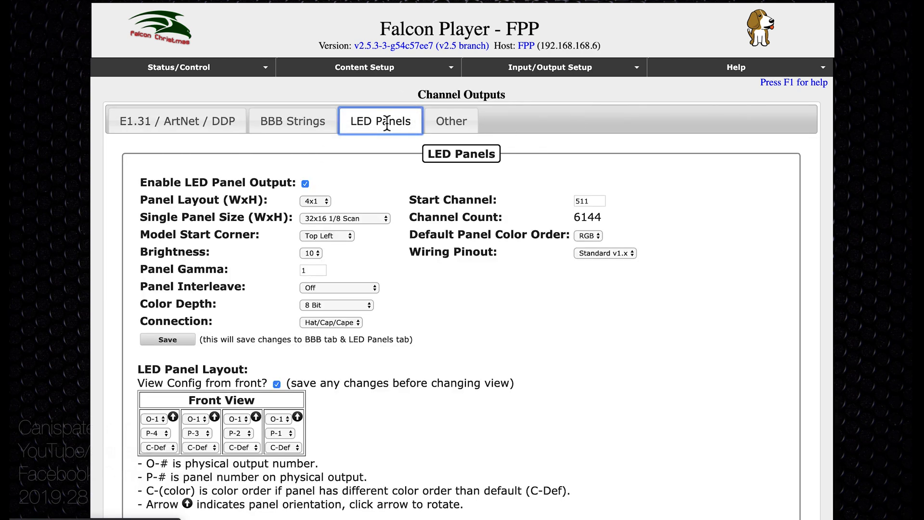
mouse_move(420, 292)
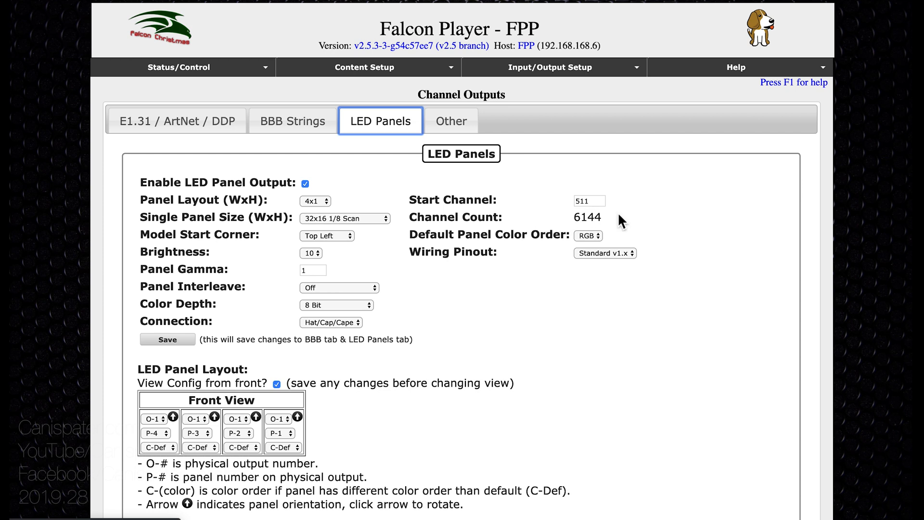
mouse_move(612, 227)
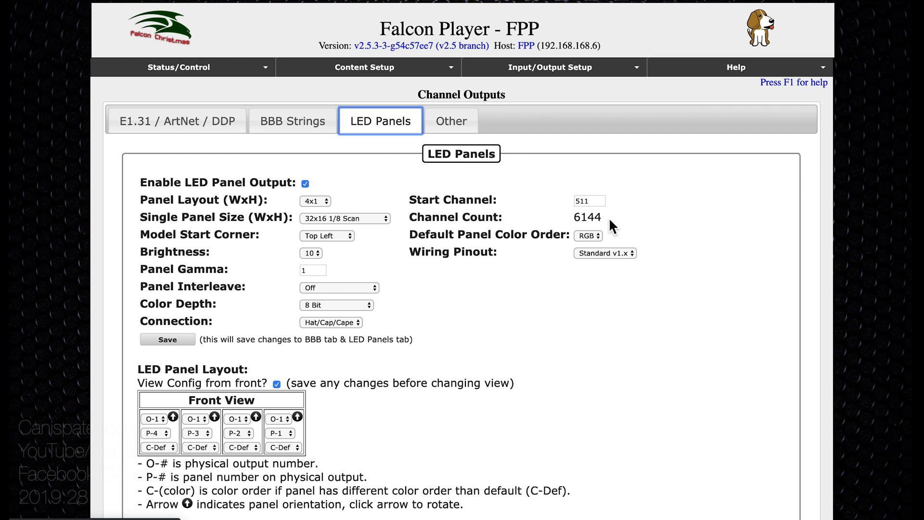
left_click(344, 218)
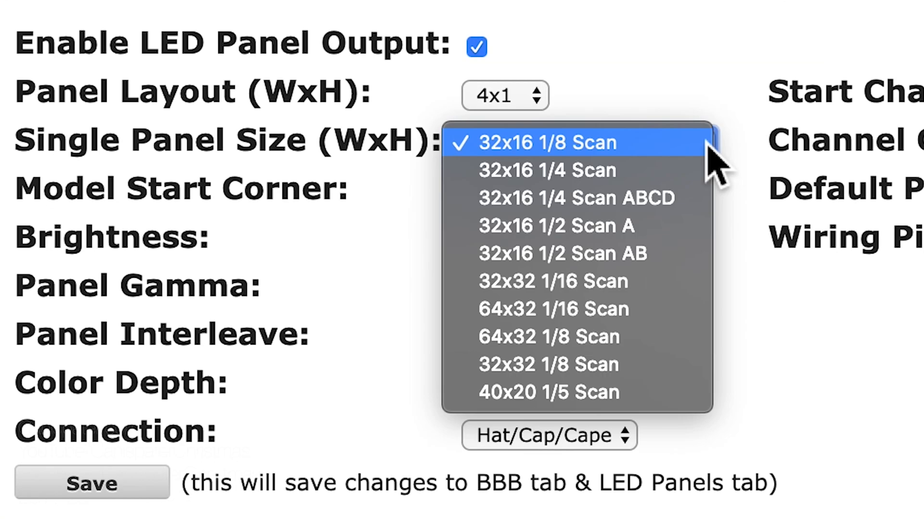
mouse_move(623, 319)
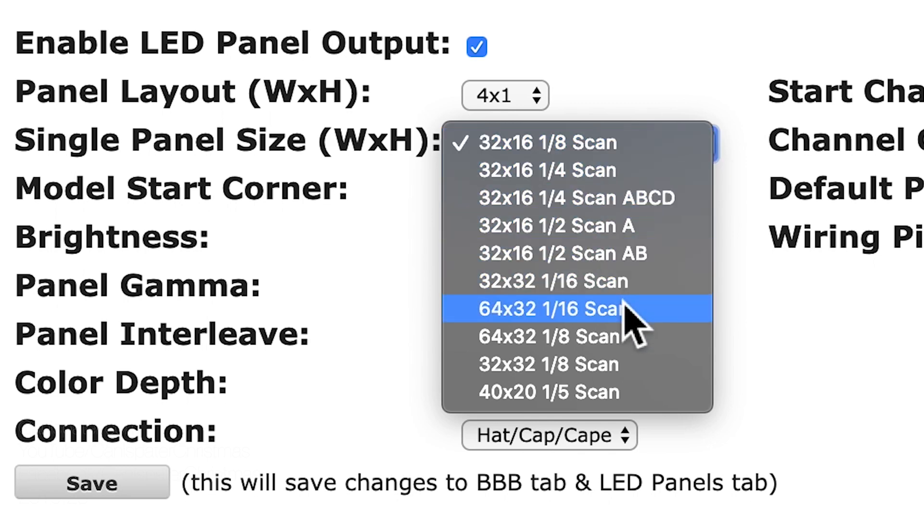
left_click(553, 309)
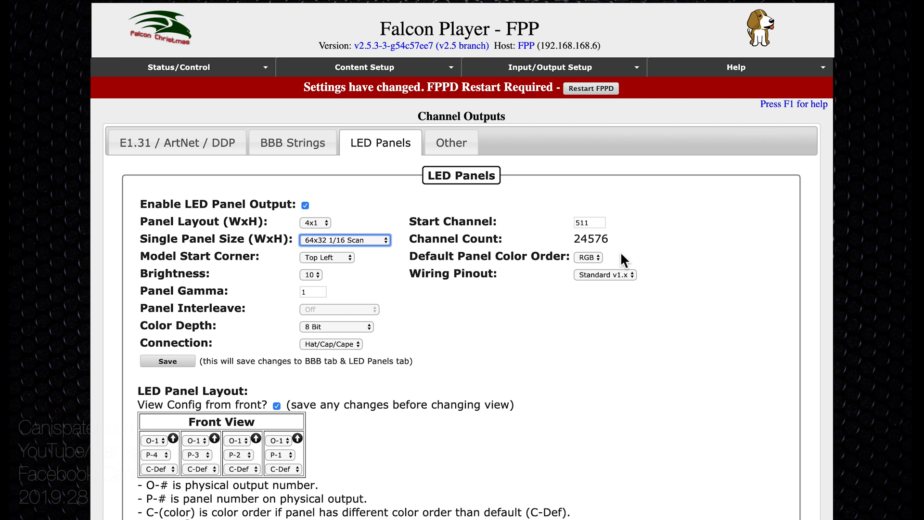
mouse_move(430, 313)
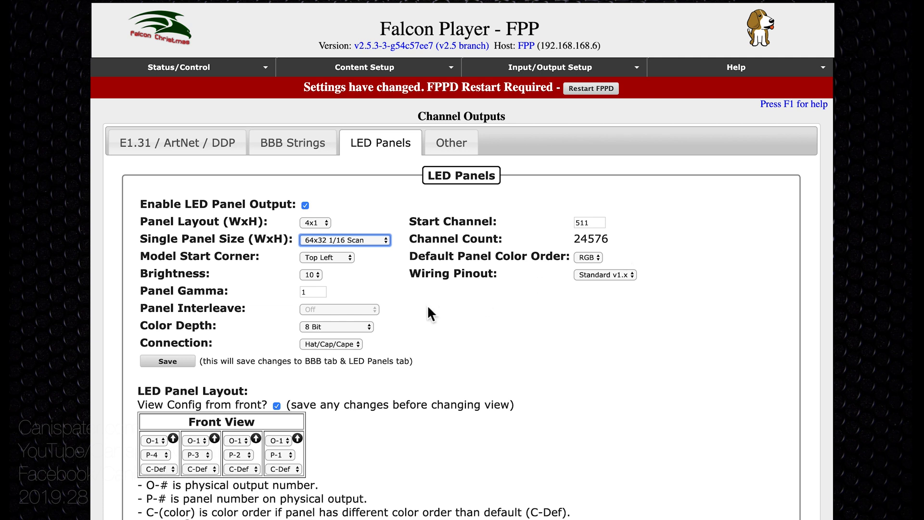
left_click(167, 361)
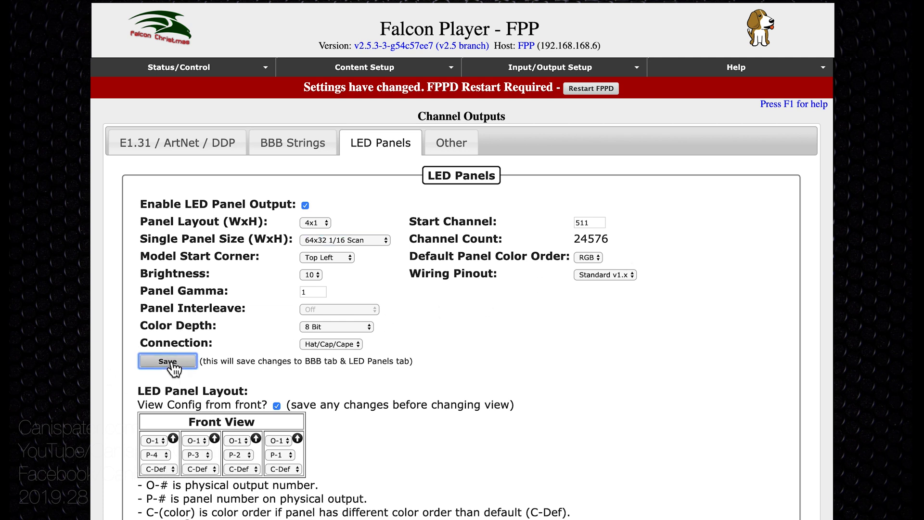
mouse_move(388, 150)
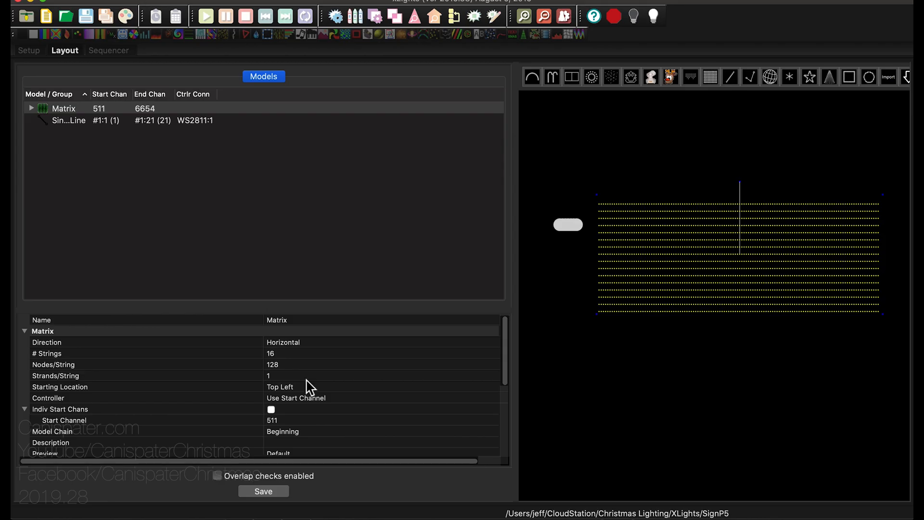
mouse_move(565, 284)
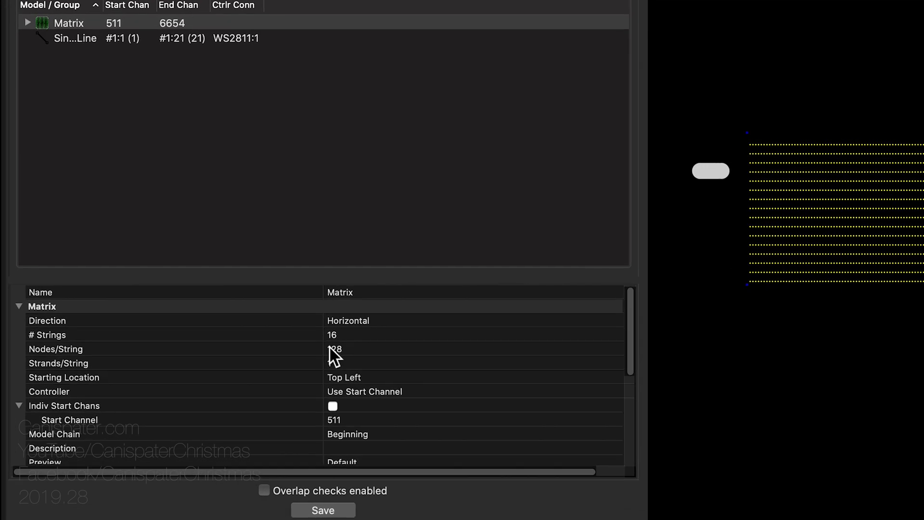
Set the Matrix model to 256 nodes per string and save the layout
left_click(47, 335)
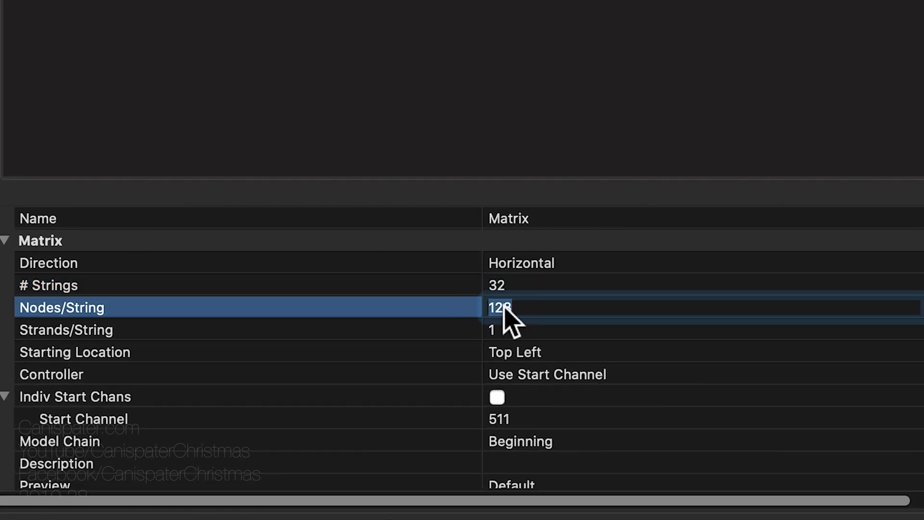
type("256")
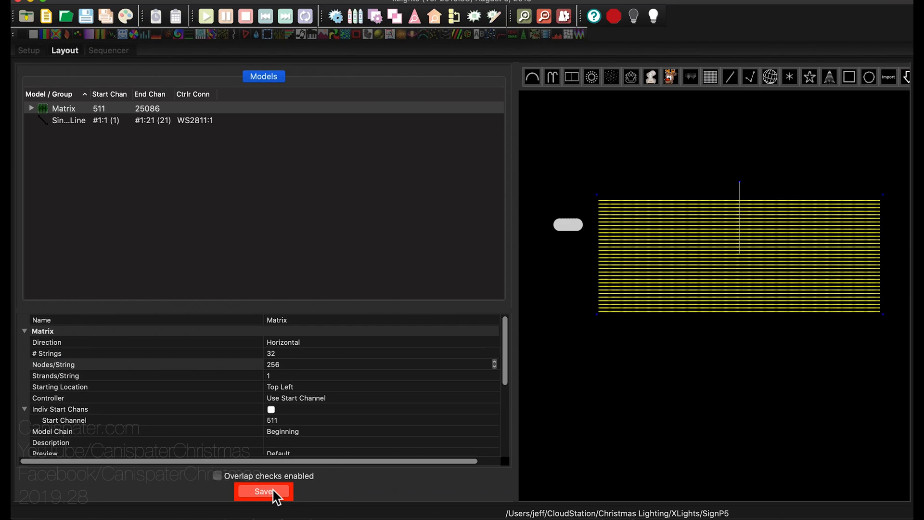
left_click(263, 491)
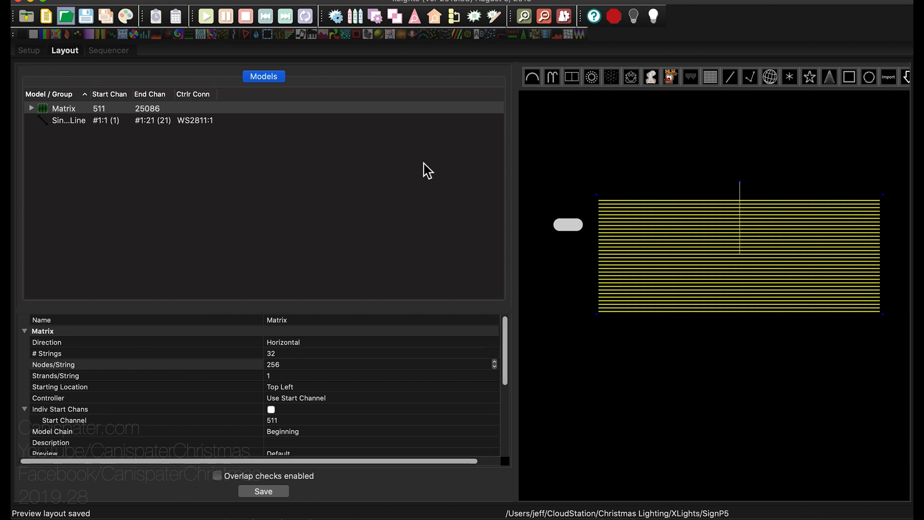
Load MessageBlue.xml into the xLights sequencer and save the sequence
left_click(65, 14)
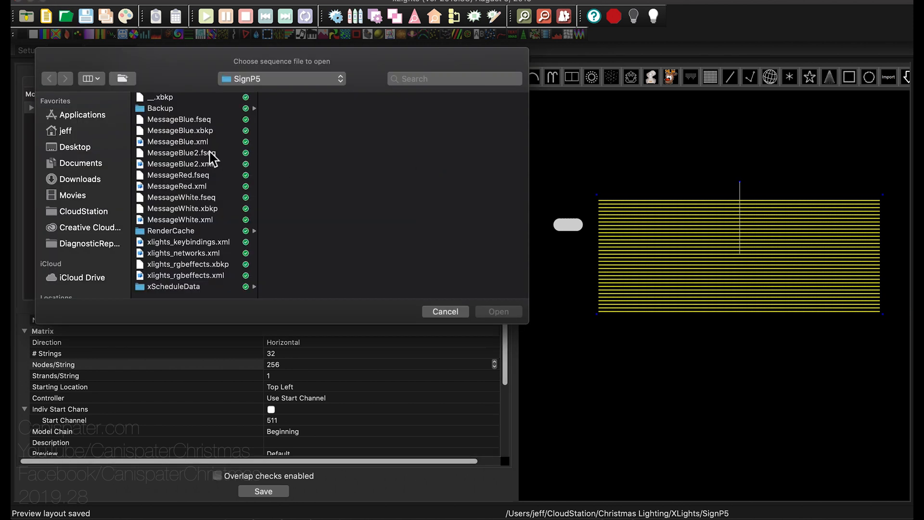
left_click(178, 142)
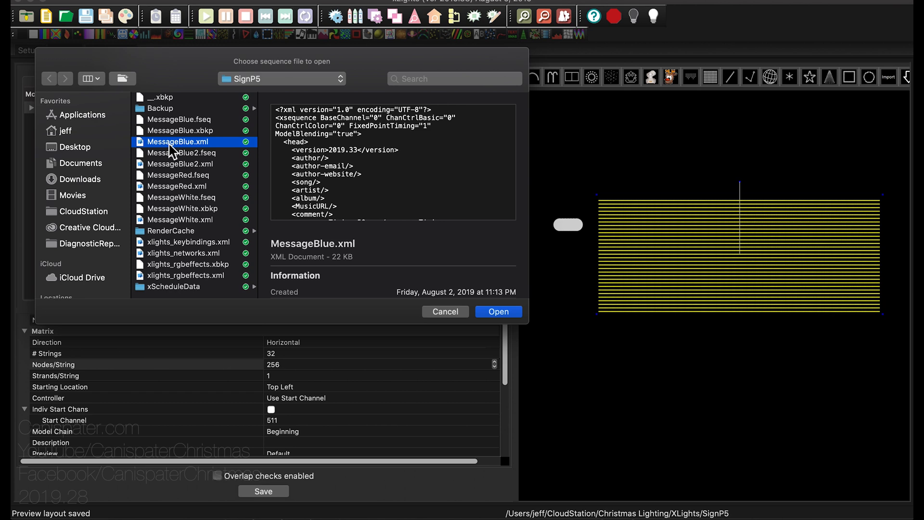
left_click(445, 312)
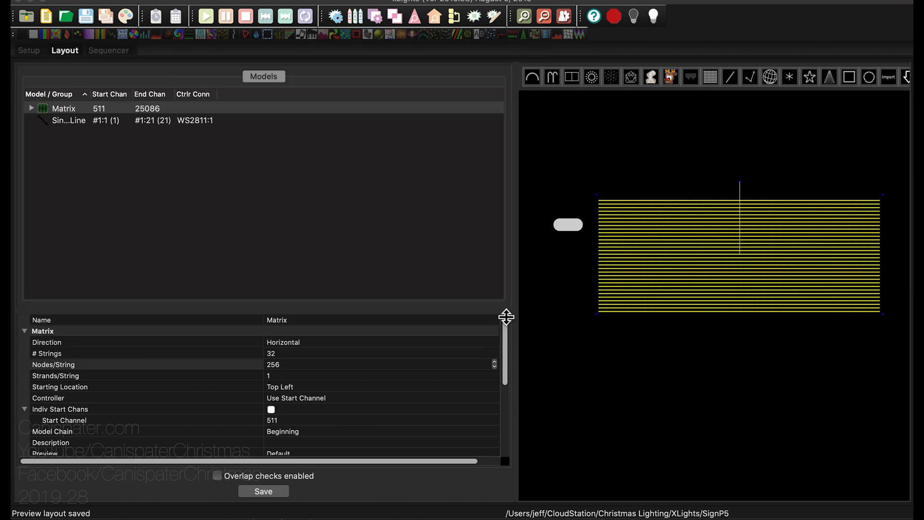
left_click(109, 50)
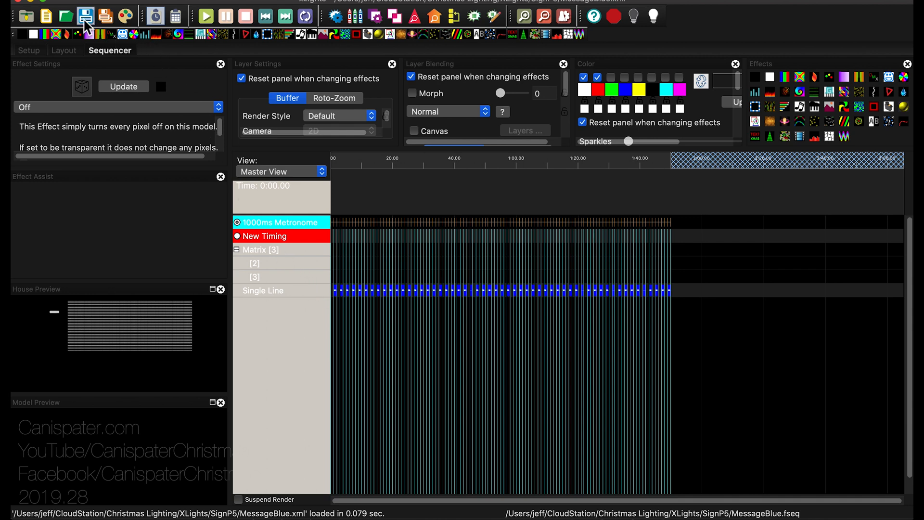
mouse_move(82, 15)
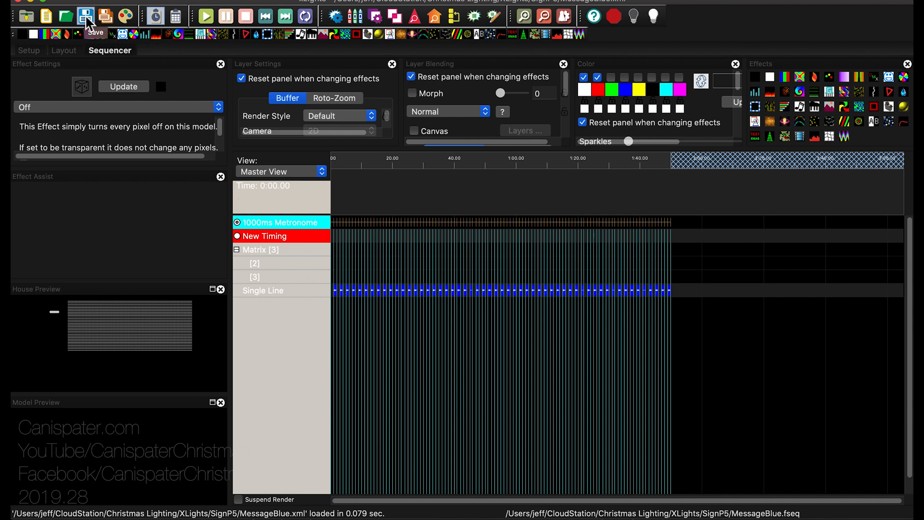
left_click(83, 14)
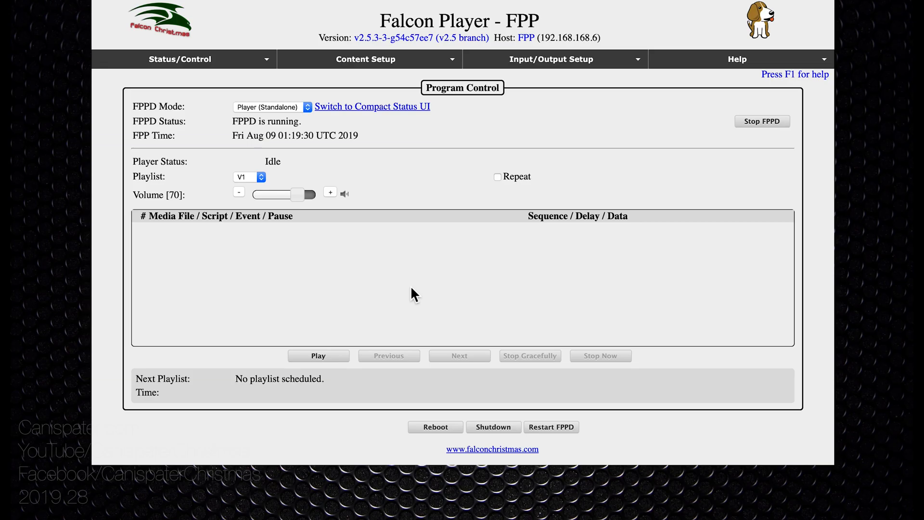
Upload MessageBlue.fseq through the File Manager so it joins MessageRed.fseq
left_click(365, 59)
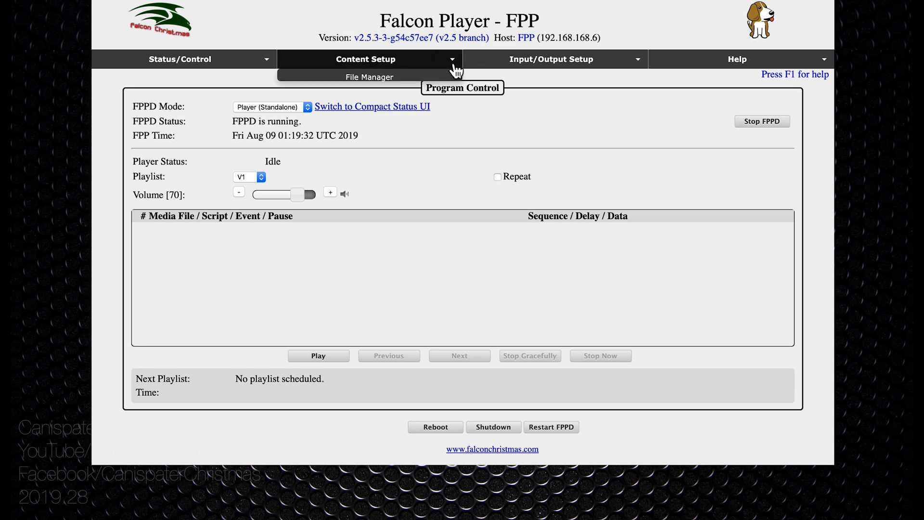
left_click(369, 77)
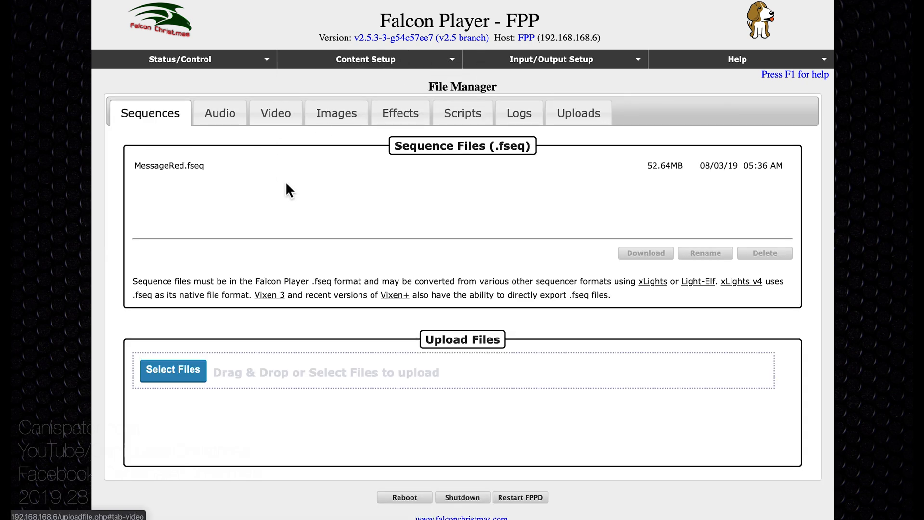
mouse_move(189, 373)
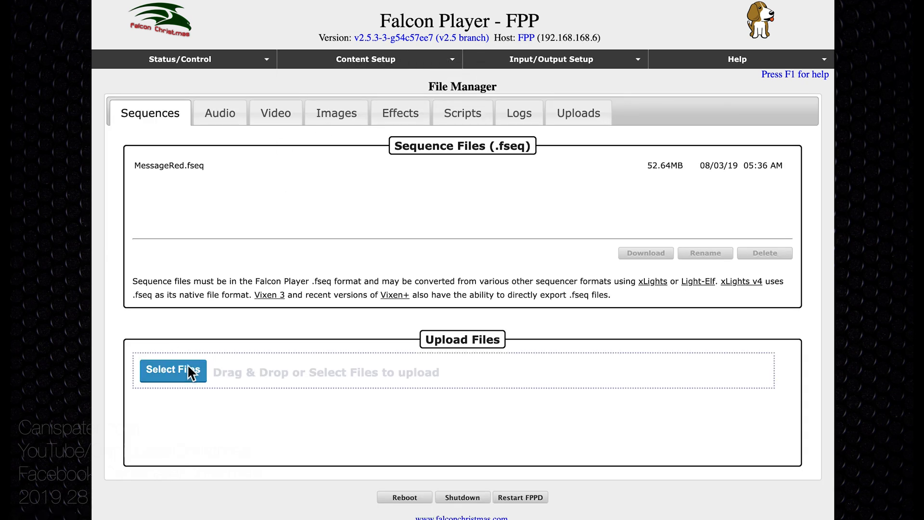
left_click(173, 370)
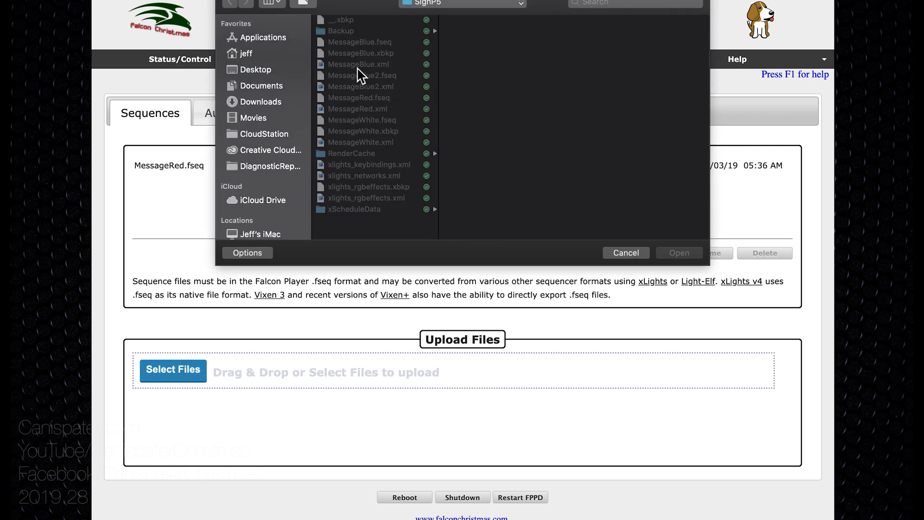
left_click(360, 42)
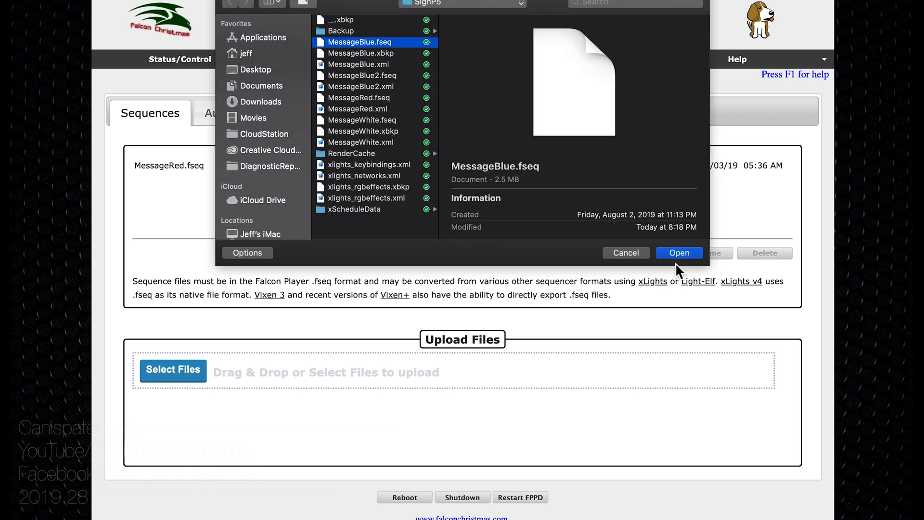
left_click(679, 253)
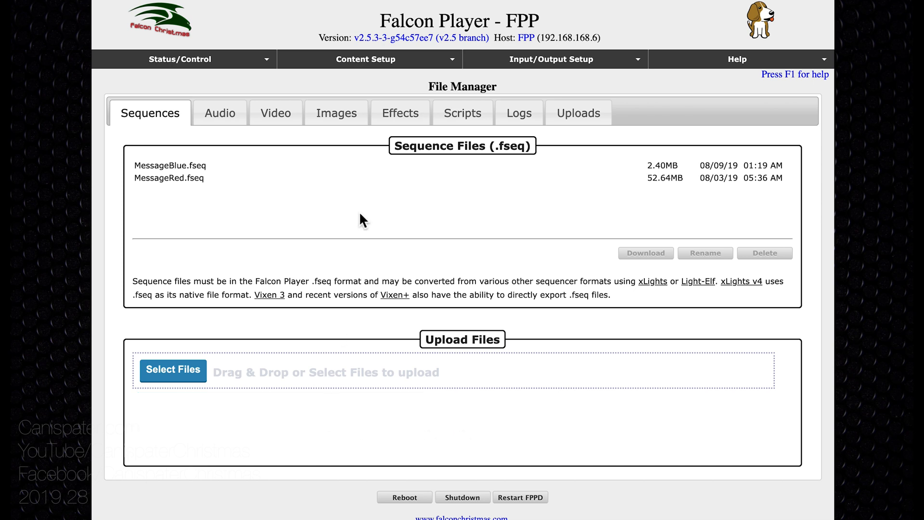
Go to the Status Page from the Status/Control menu
left_click(180, 60)
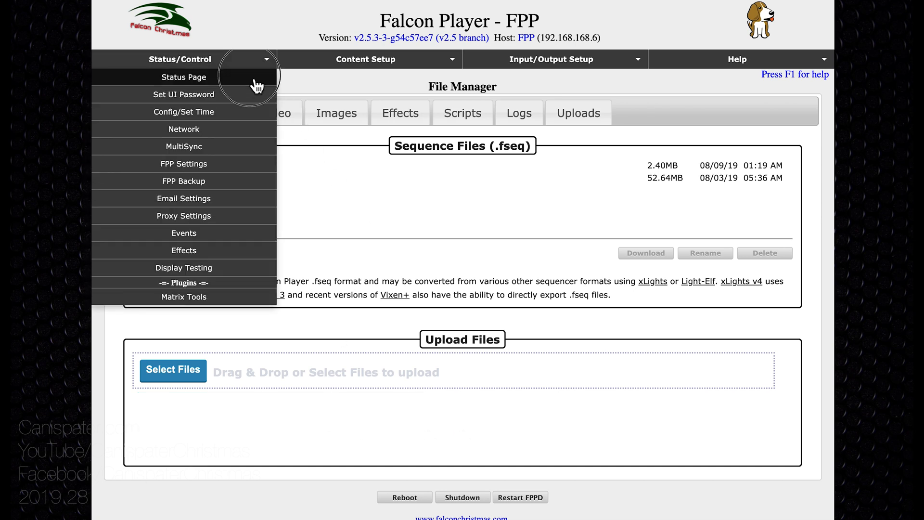
left_click(183, 77)
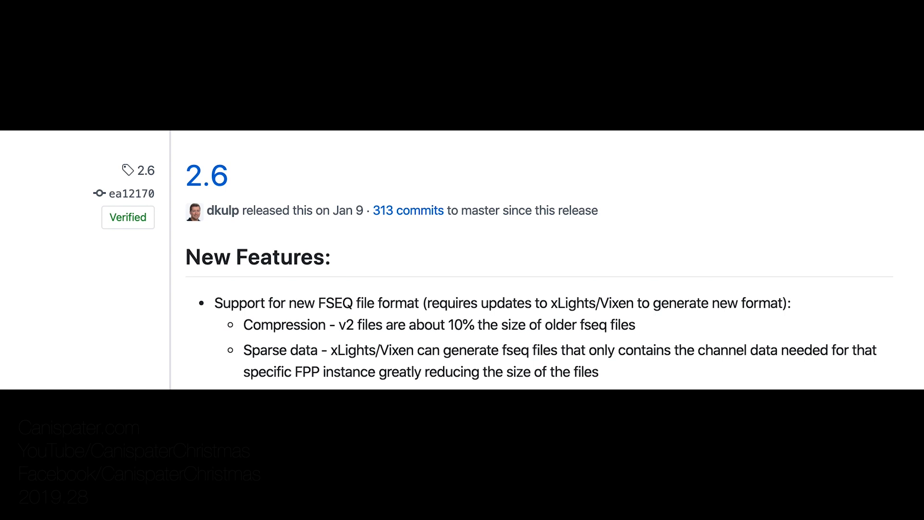
Bring up the FPP 2.6 release notes on the compressed FSEQ v2 format
left_click(289, 6)
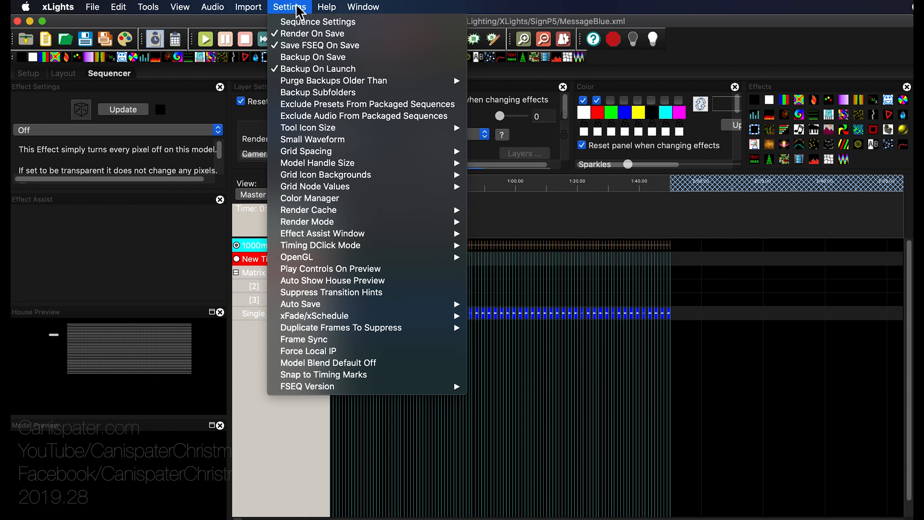
mouse_move(334, 393)
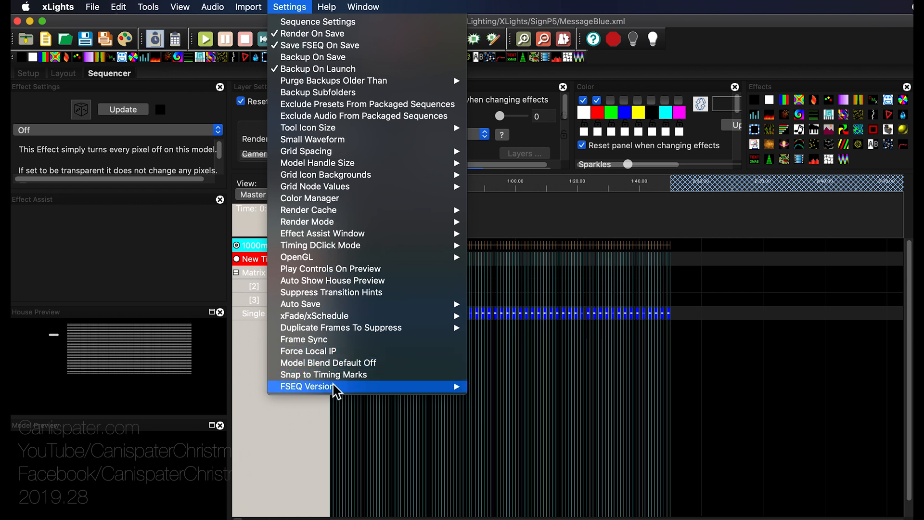
mouse_move(330, 392)
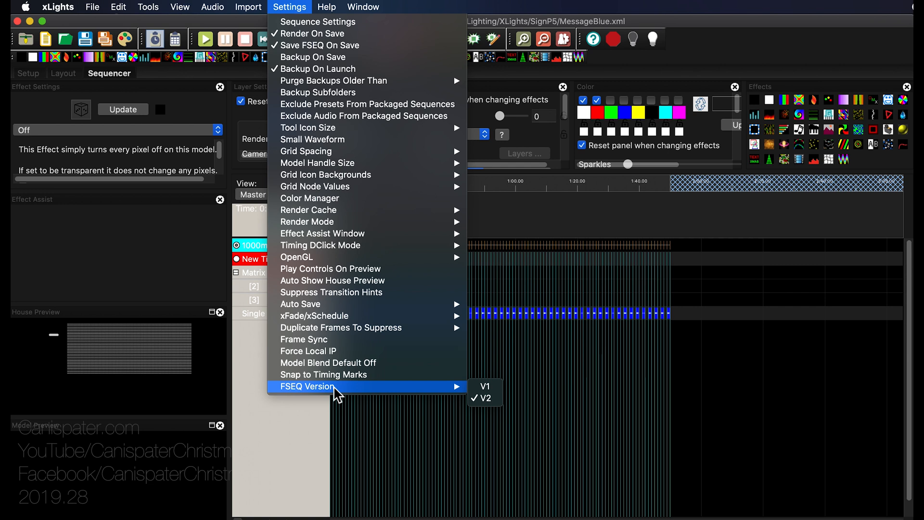
mouse_move(490, 405)
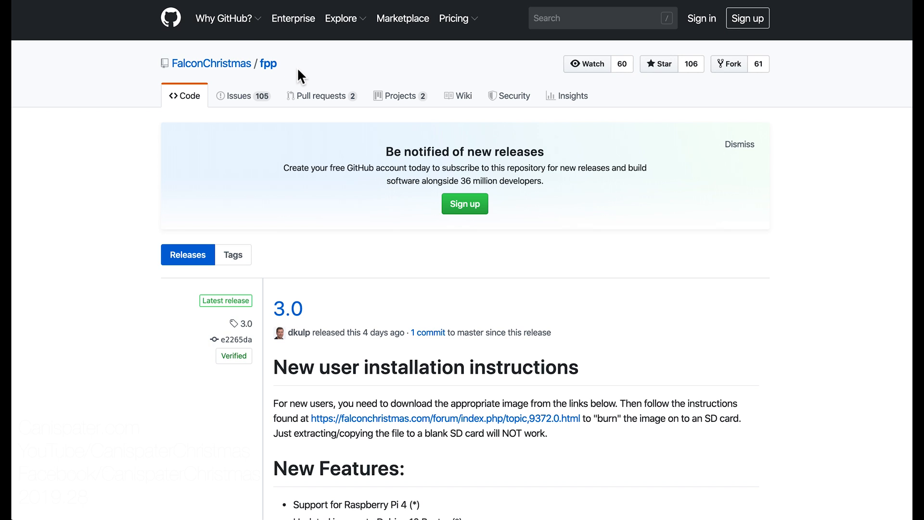
Scroll the FPP 3.0 release notes down to the Assets list with the BeagleBone image
scroll("down", 3)
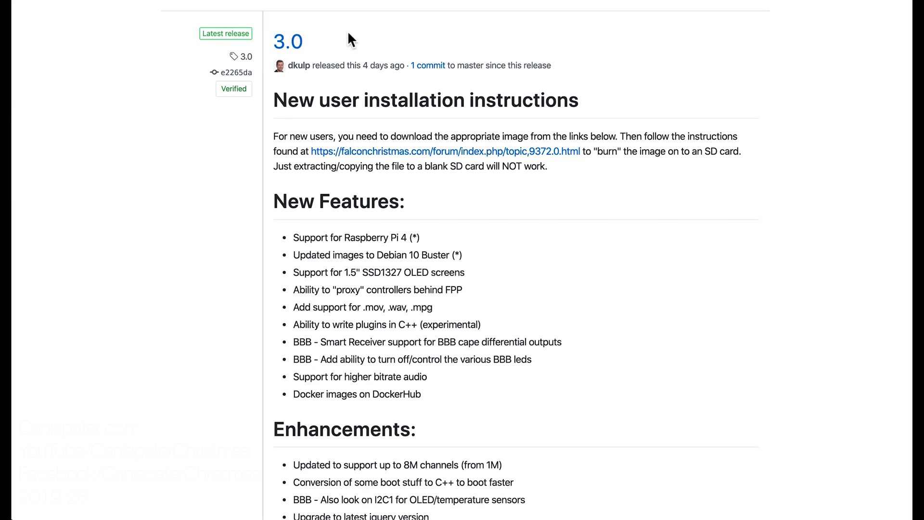
mouse_move(347, 55)
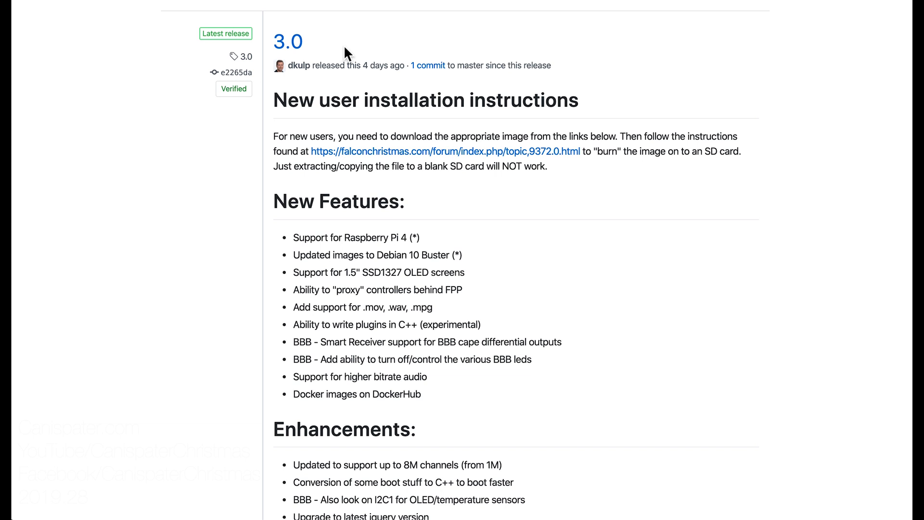
scroll("down", 3)
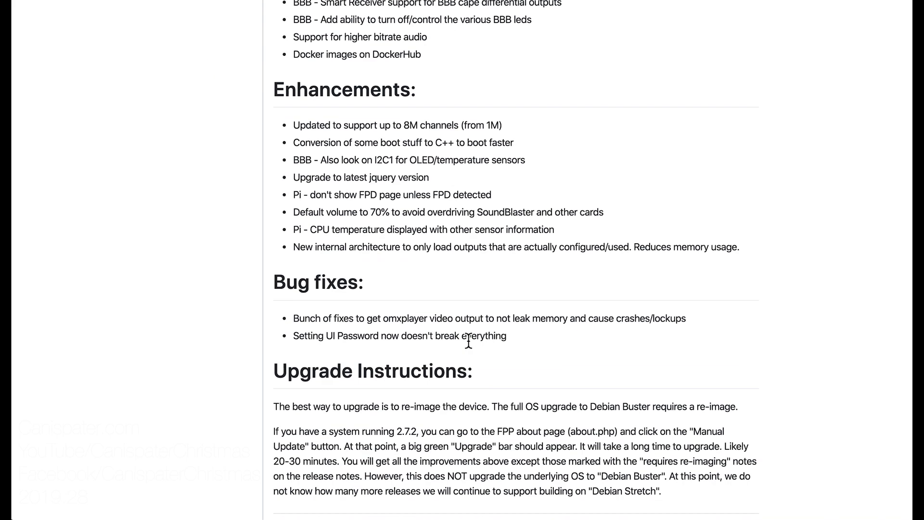
scroll("down", 3)
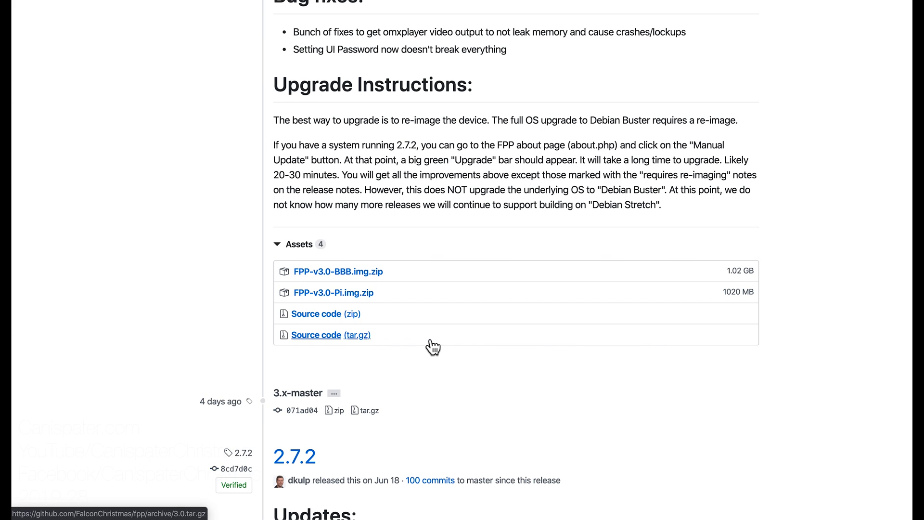
mouse_move(477, 342)
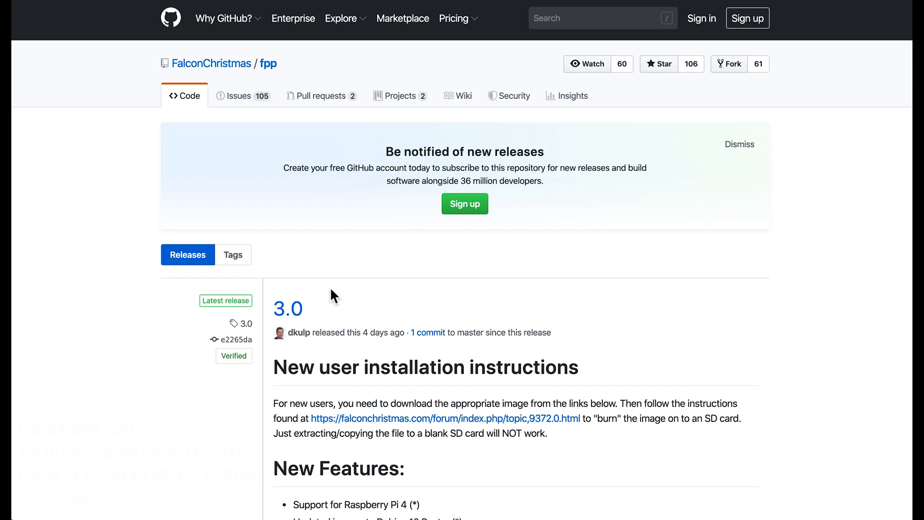
scroll("down", 3)
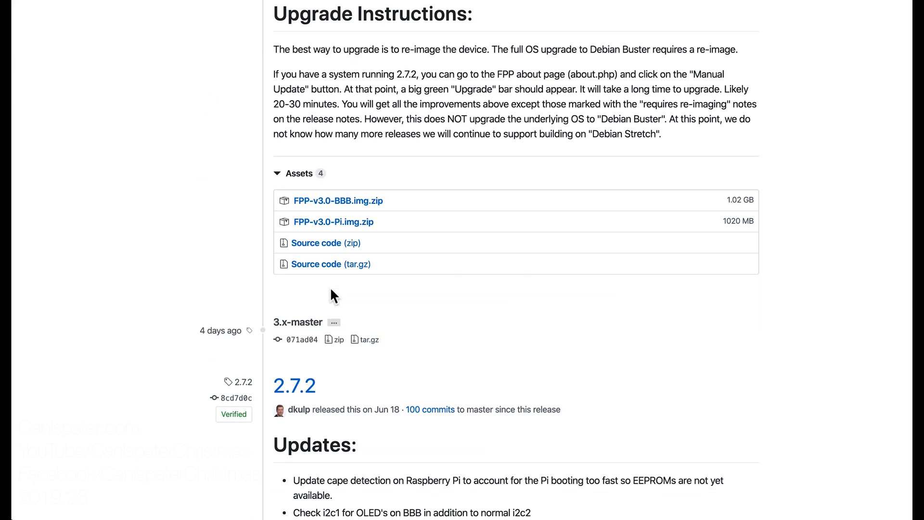
mouse_move(452, 225)
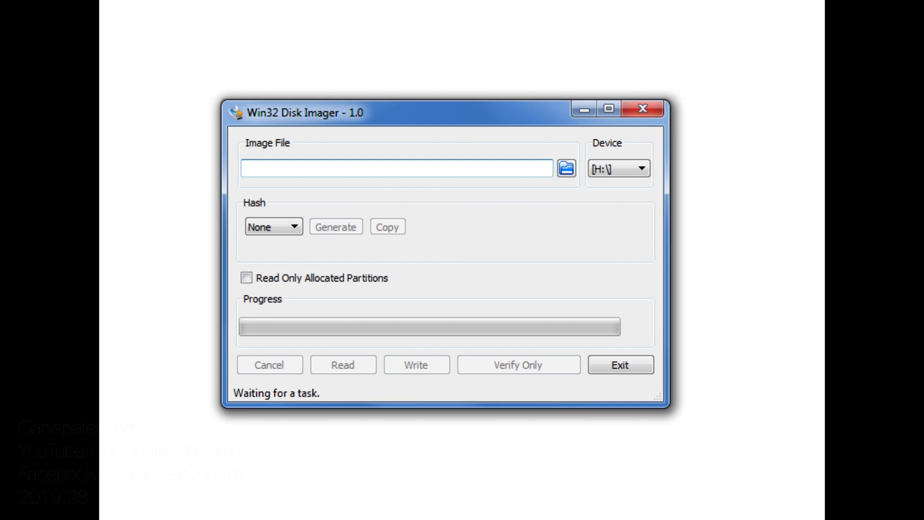
Choose FPP-v3.0-BBB.img as the image file in Win32 Disk Imager
left_click(566, 168)
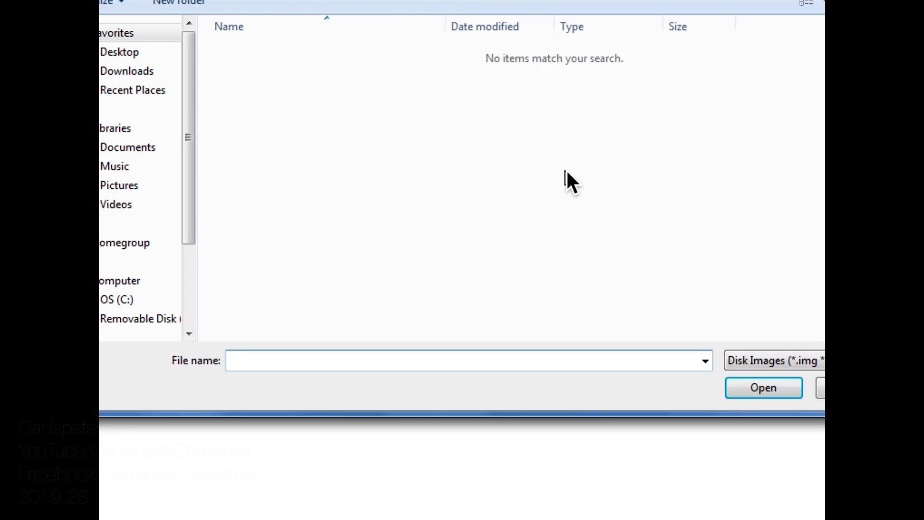
left_click(133, 90)
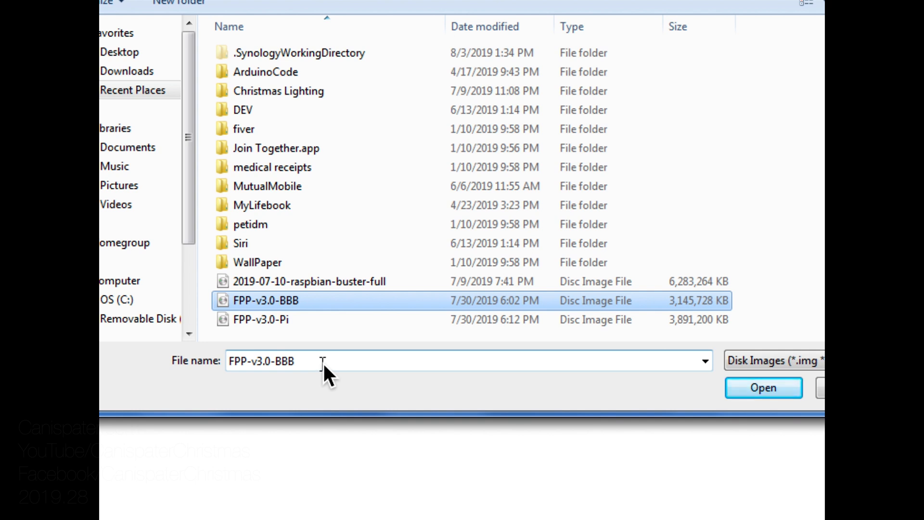
mouse_move(645, 348)
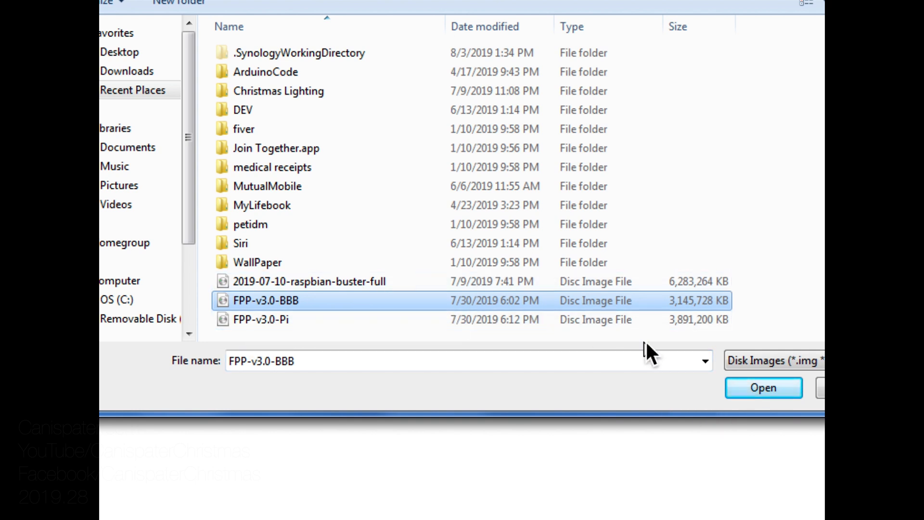
left_click(763, 387)
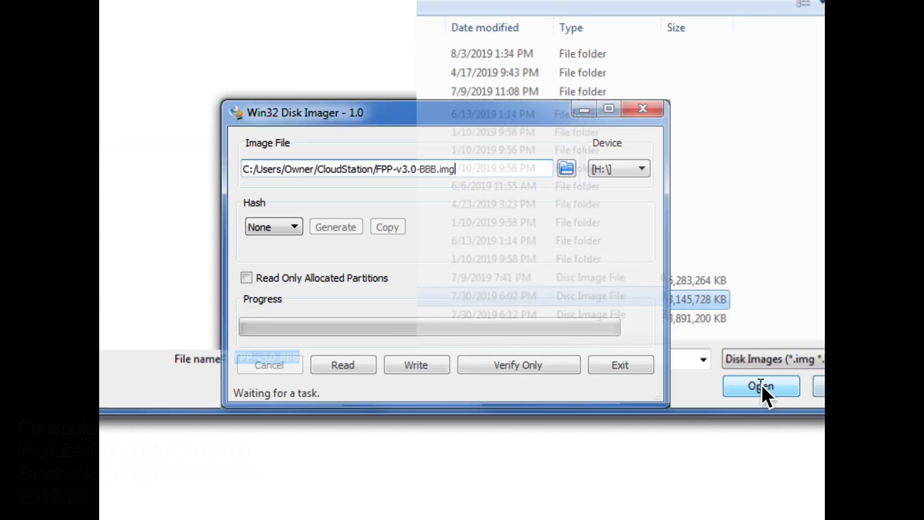
left_click(761, 386)
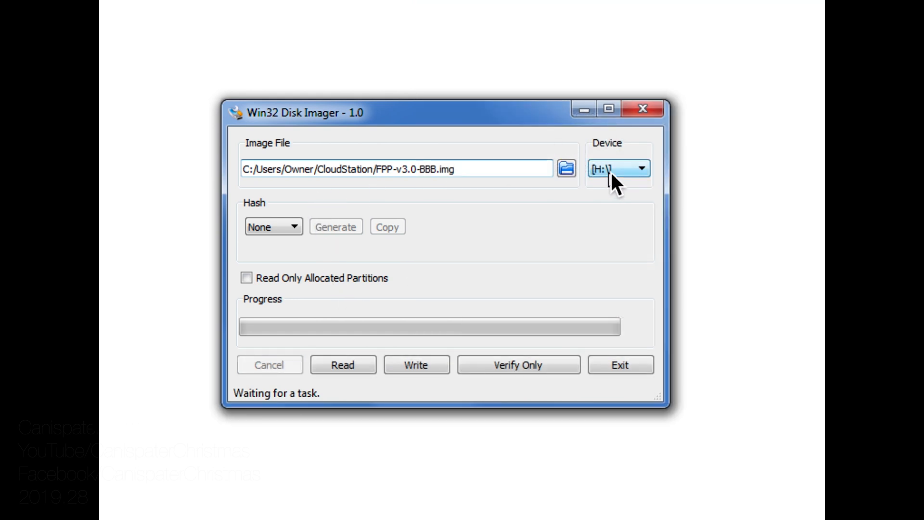
Write the image to drive H:, confirm the overwrite, and dismiss the success message
left_click(415, 365)
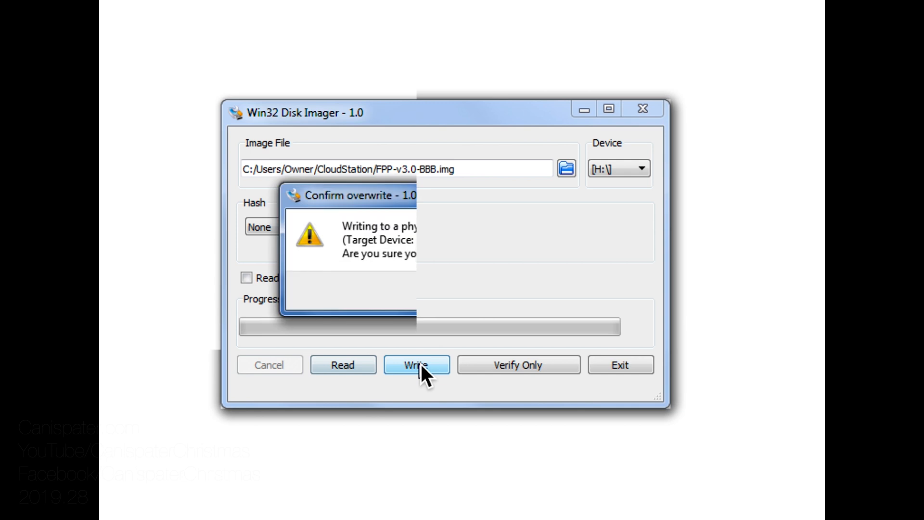
left_click(416, 365)
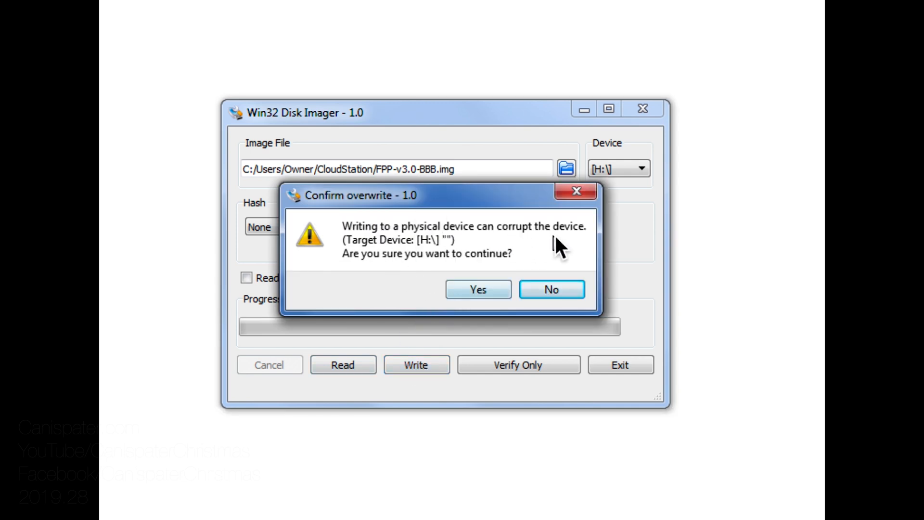
mouse_move(492, 299)
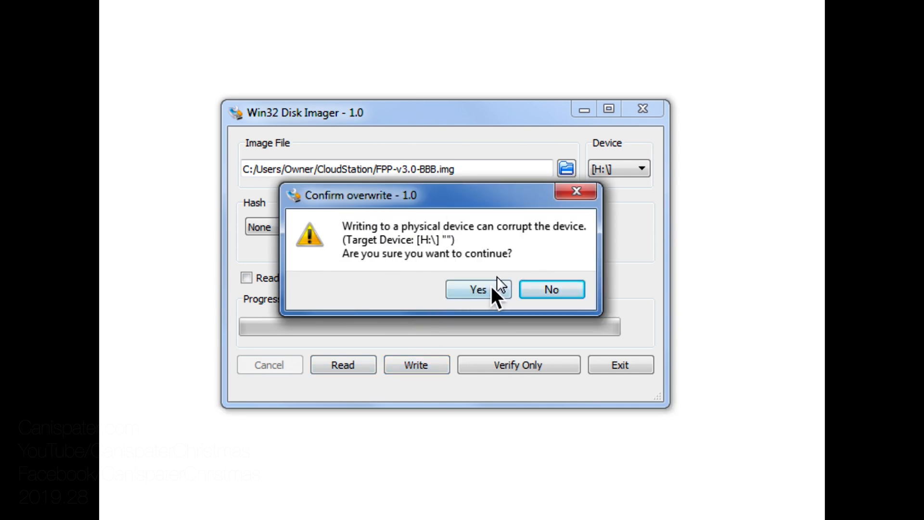
left_click(477, 289)
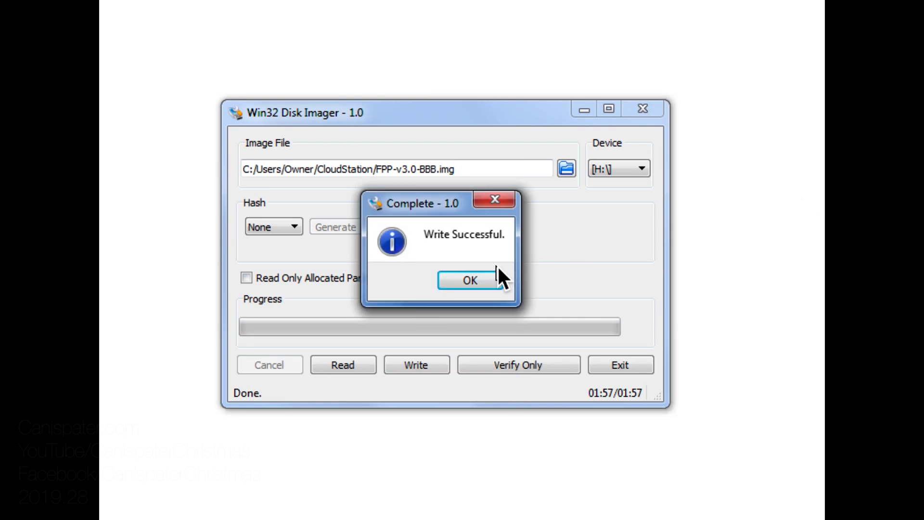
left_click(470, 280)
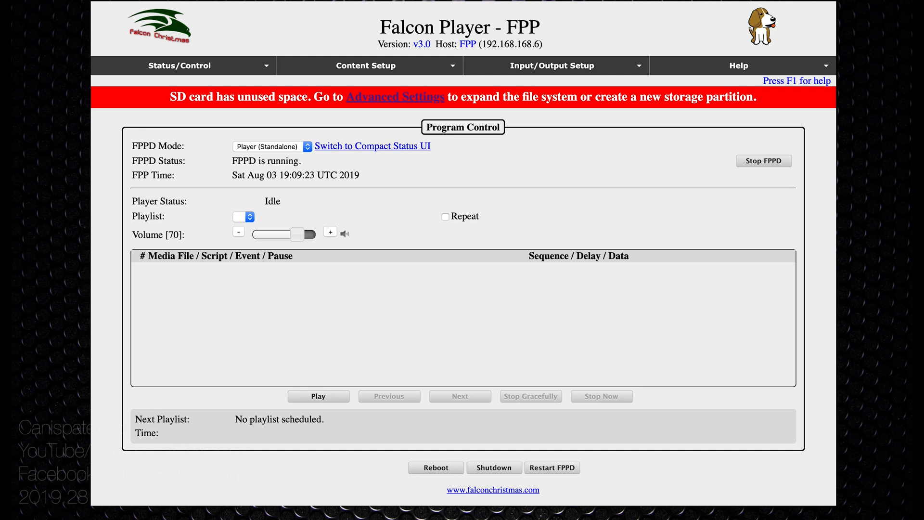
mouse_move(436, 118)
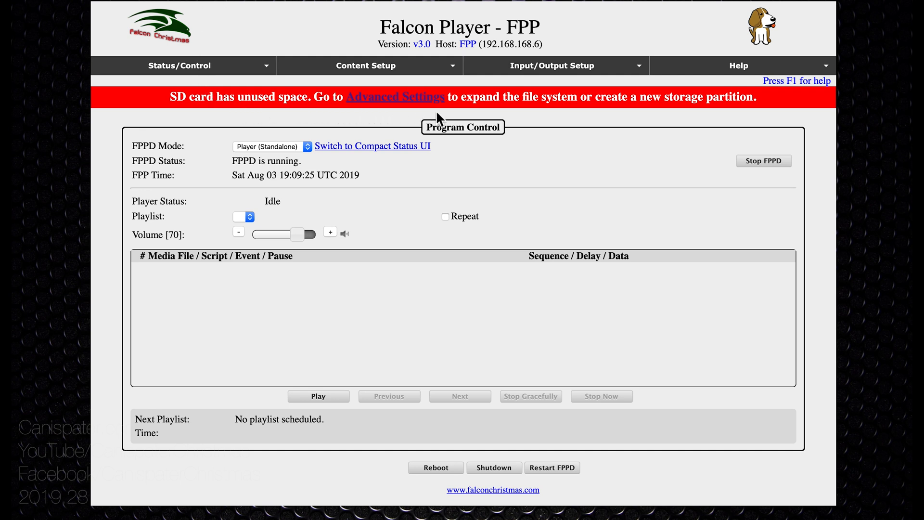
mouse_move(449, 114)
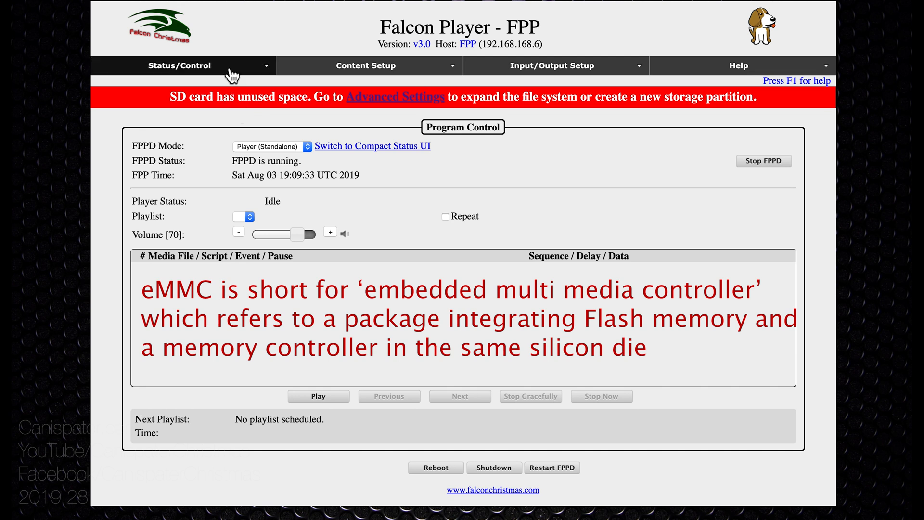
Open Advanced Settings under FPP Settings to reach the Flash to eMMC option
left_click(180, 65)
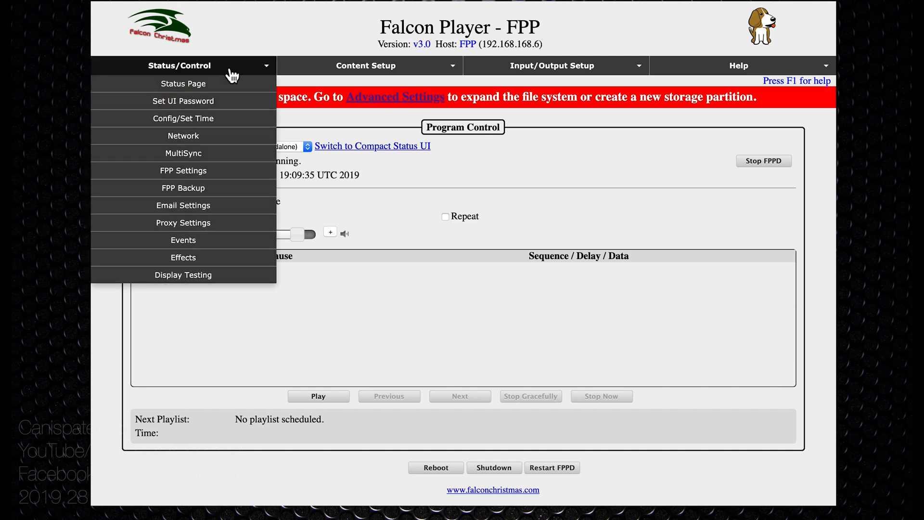
mouse_move(201, 177)
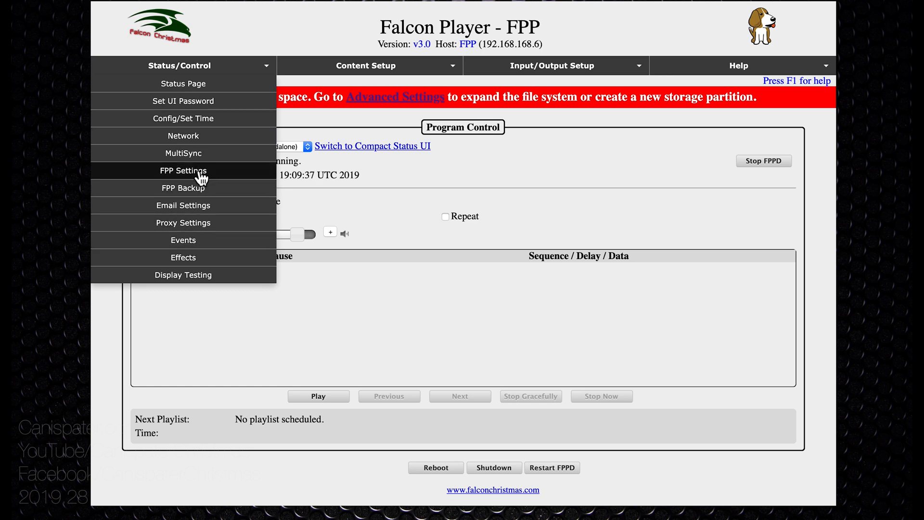
left_click(182, 171)
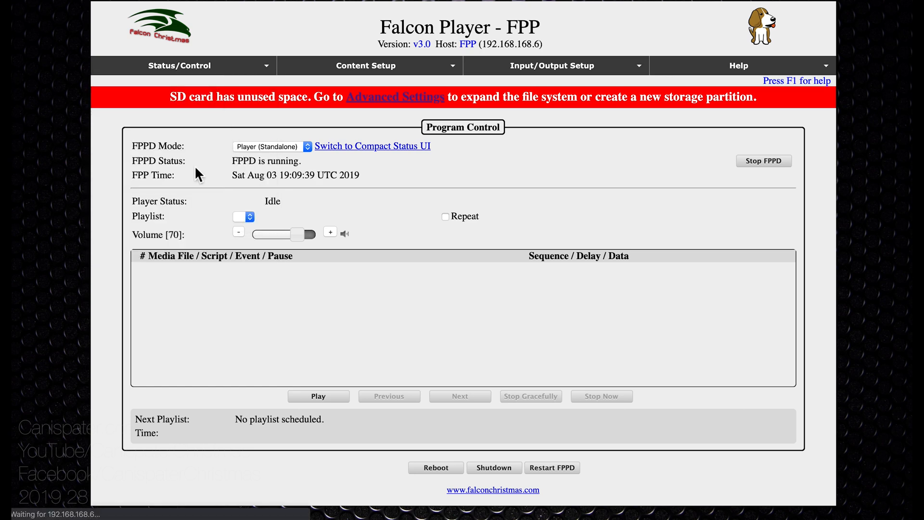
left_click(395, 96)
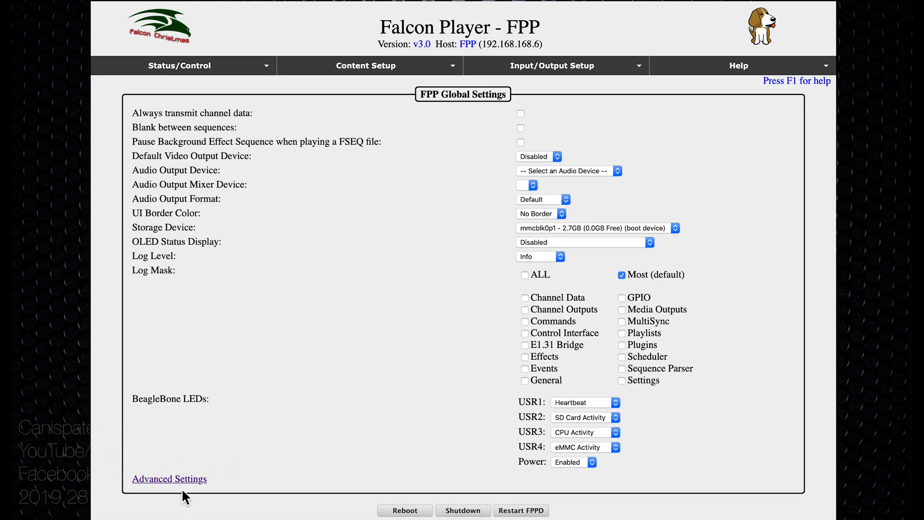
left_click(168, 478)
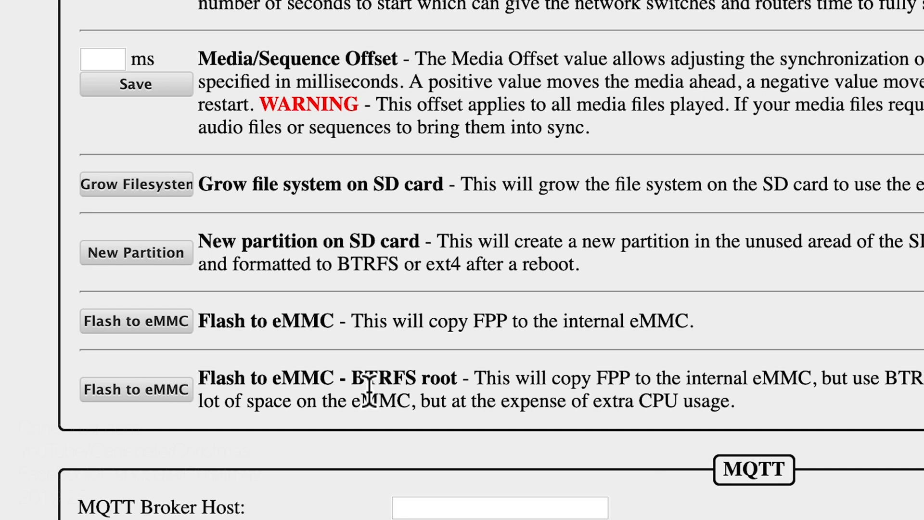
mouse_move(366, 328)
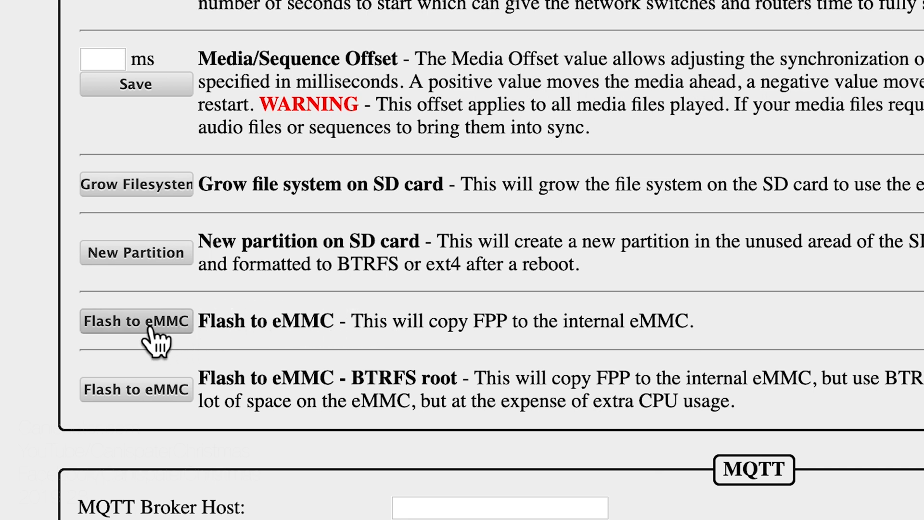
mouse_move(578, 413)
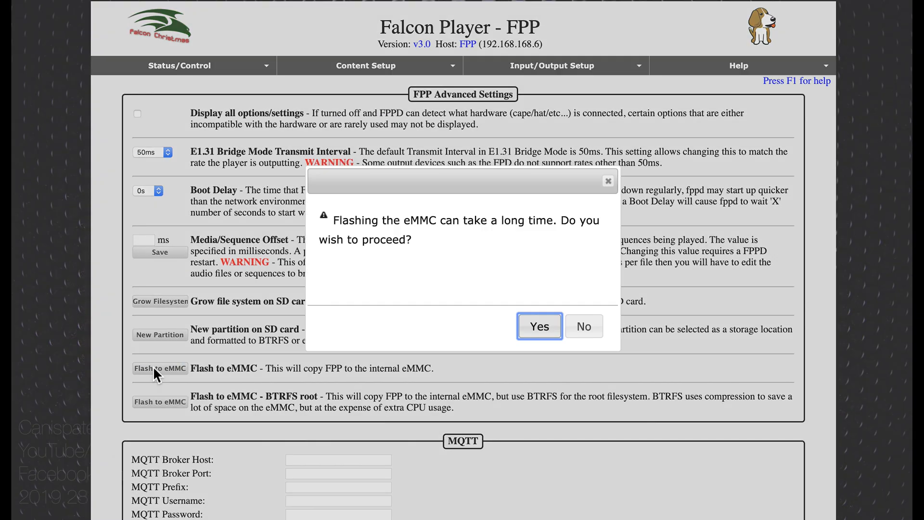
mouse_move(426, 244)
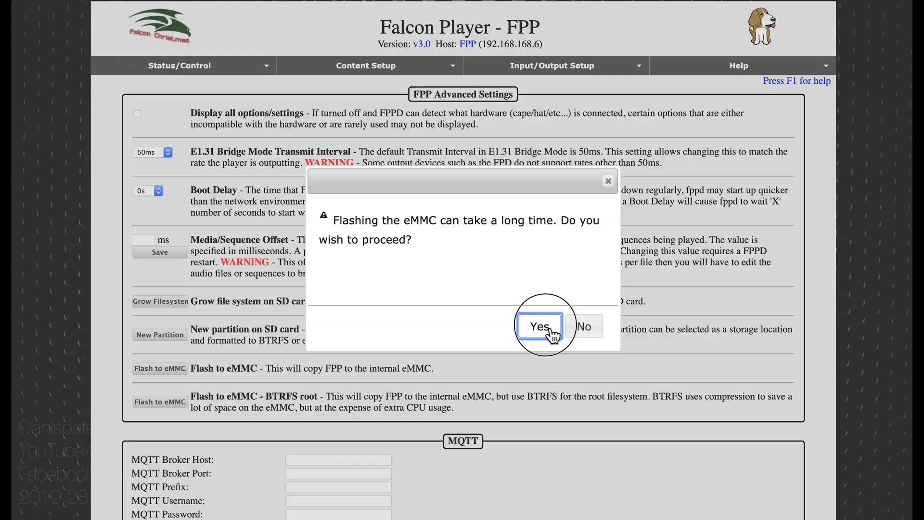
Confirm flashing to eMMC and wait for 'Done flashing eMMC, powering down'
left_click(539, 326)
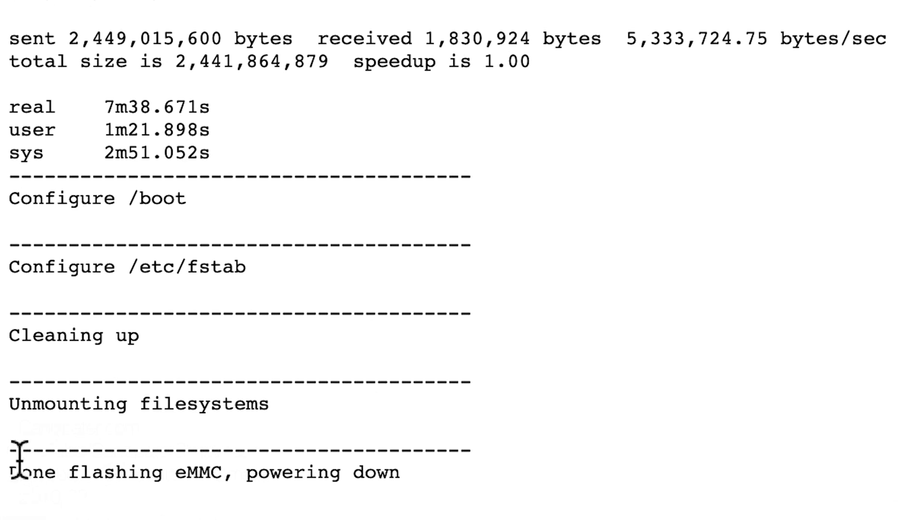
mouse_move(192, 481)
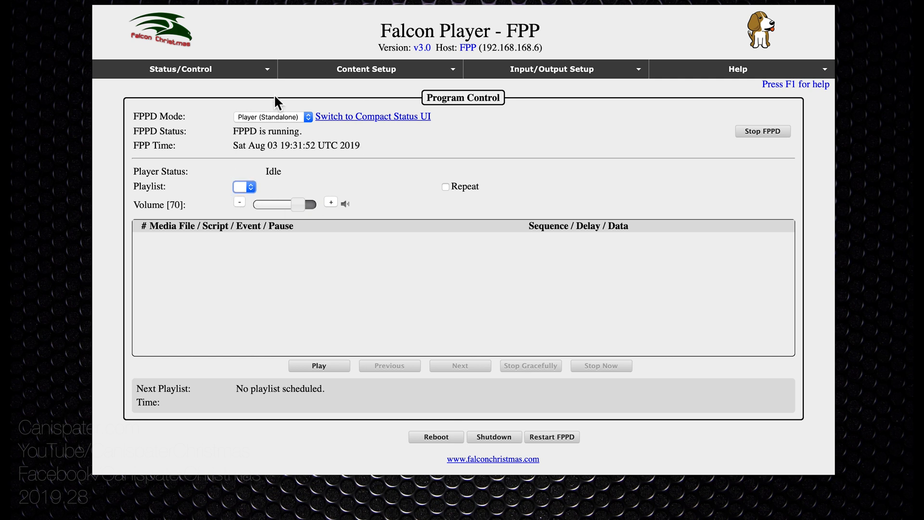
In FPP Settings, set the storage device to USB drive sda1 without formatting it
left_click(181, 69)
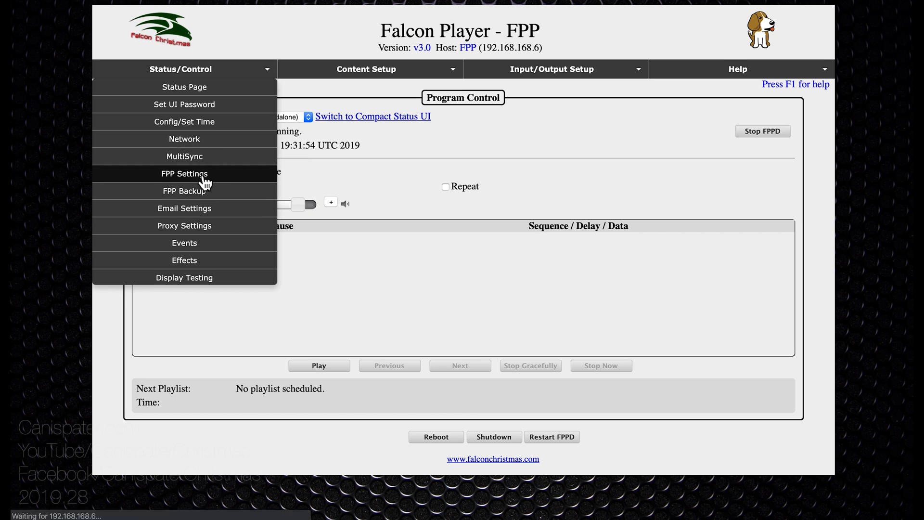
left_click(185, 174)
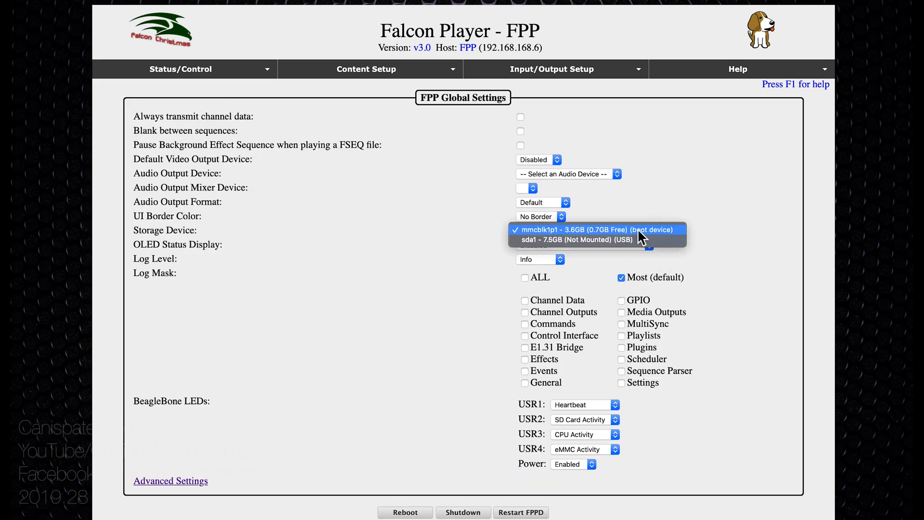
mouse_move(578, 249)
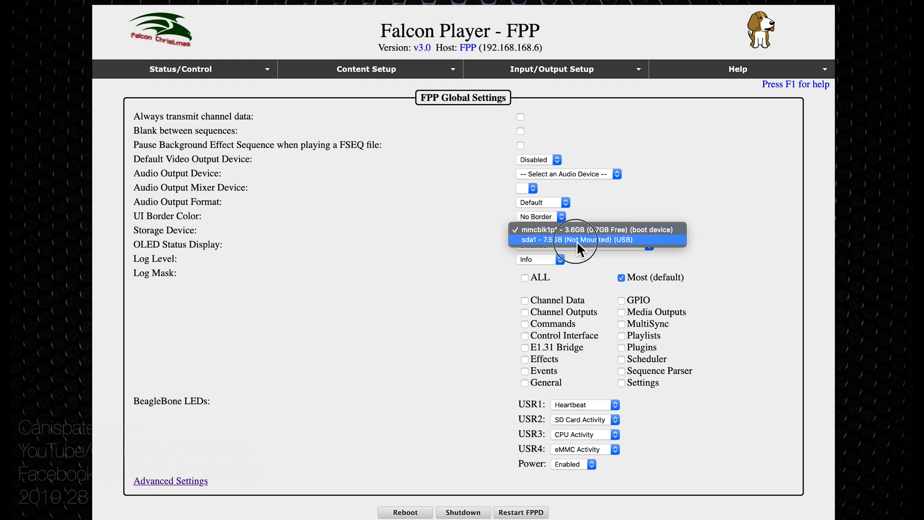
left_click(581, 240)
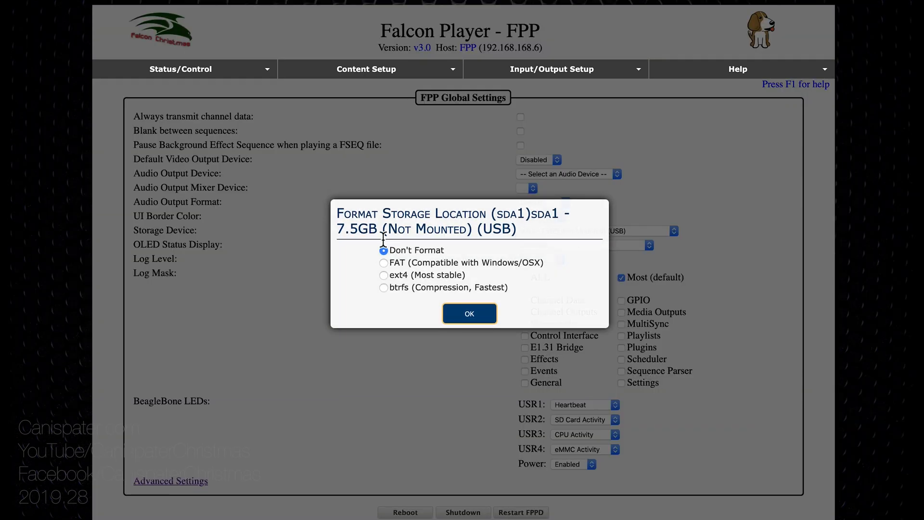
left_click(469, 313)
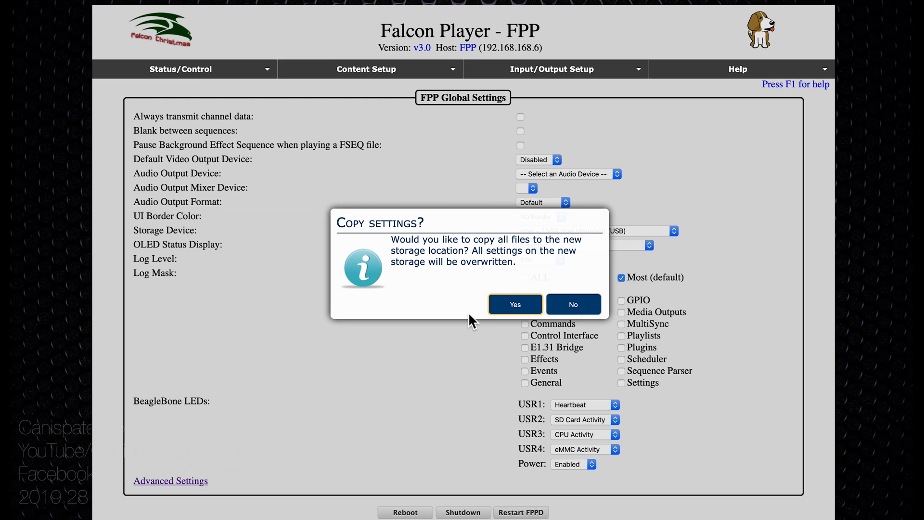
mouse_move(424, 299)
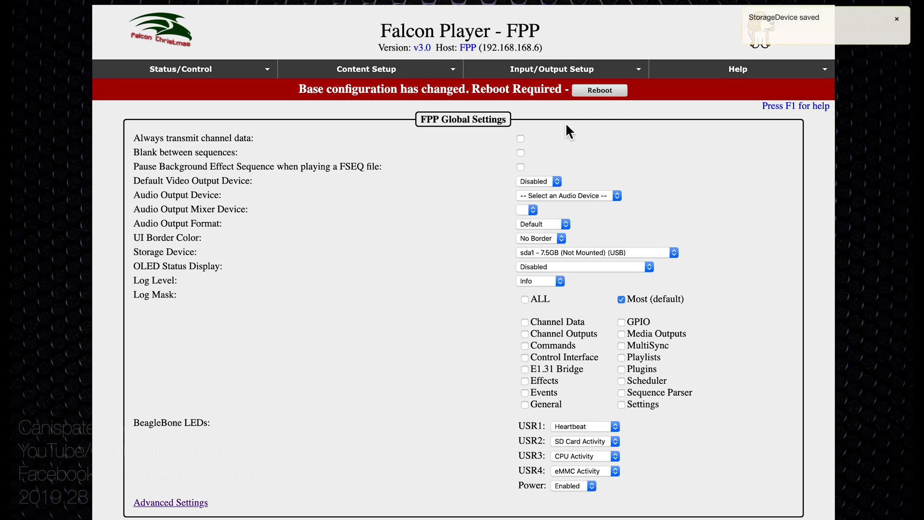
left_click(181, 68)
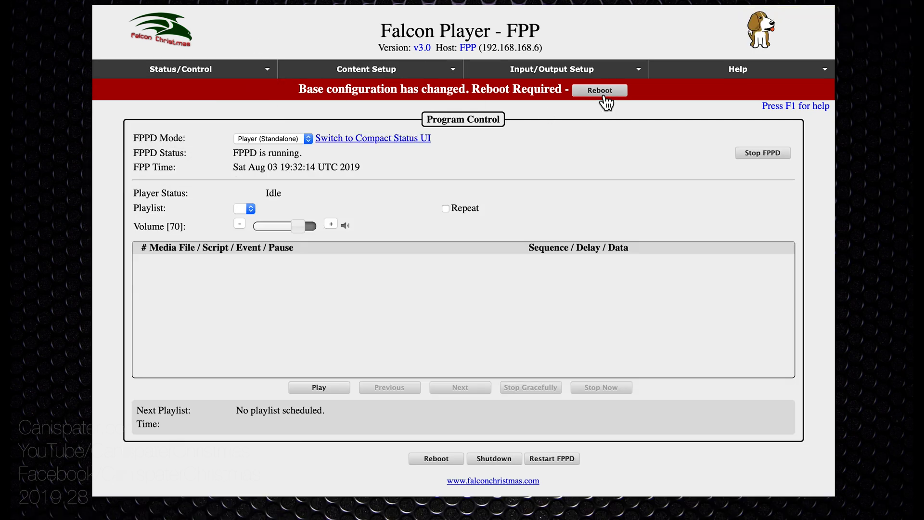
Reboot Falcon Player to apply the storage change, then load playlist V1
left_click(600, 90)
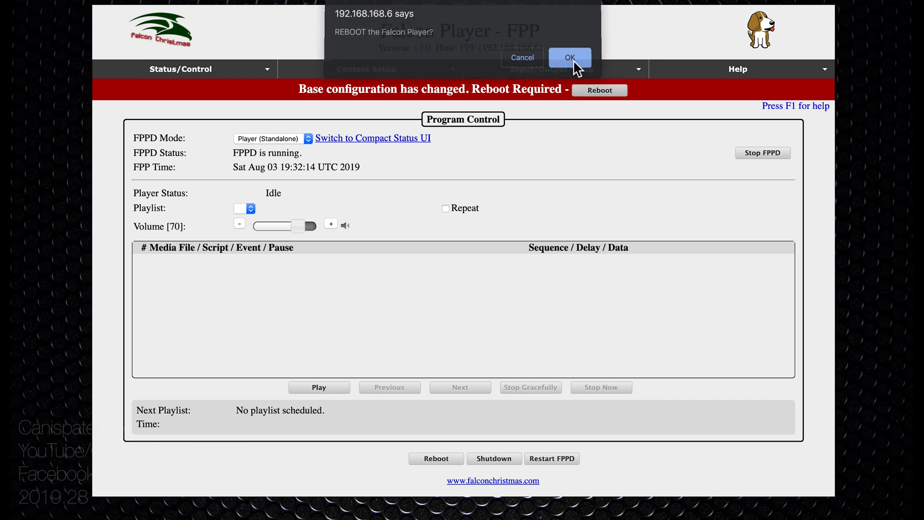
left_click(569, 58)
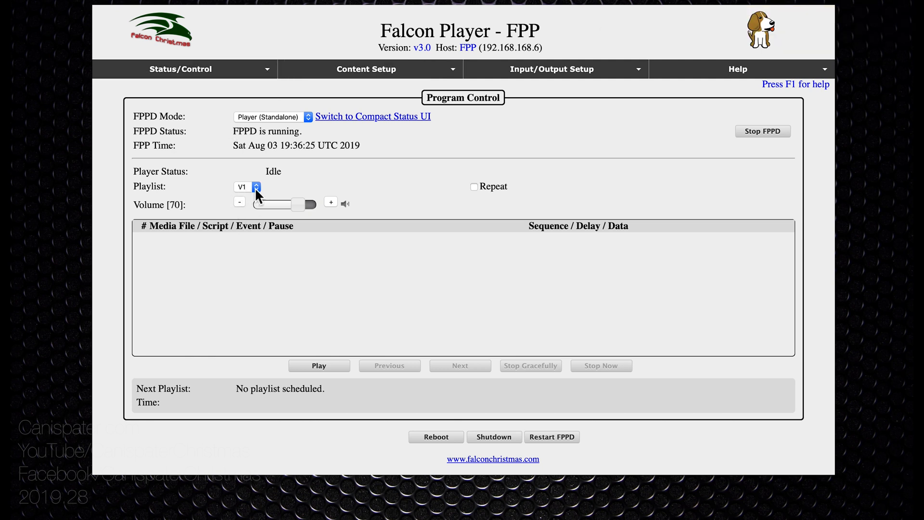
mouse_move(259, 197)
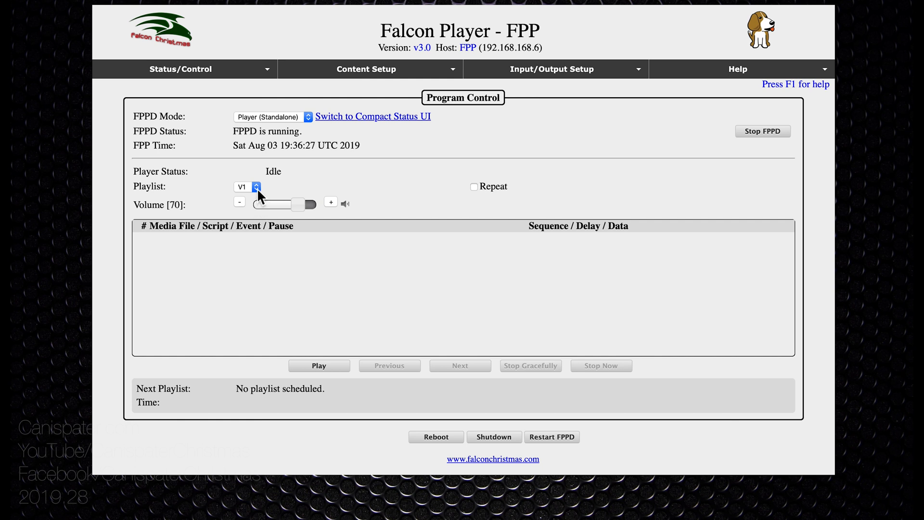
left_click(247, 187)
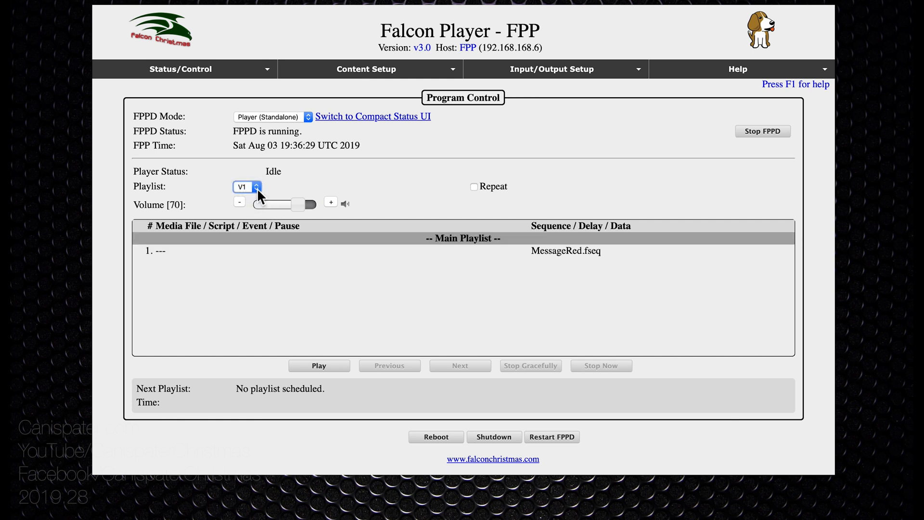
mouse_move(296, 247)
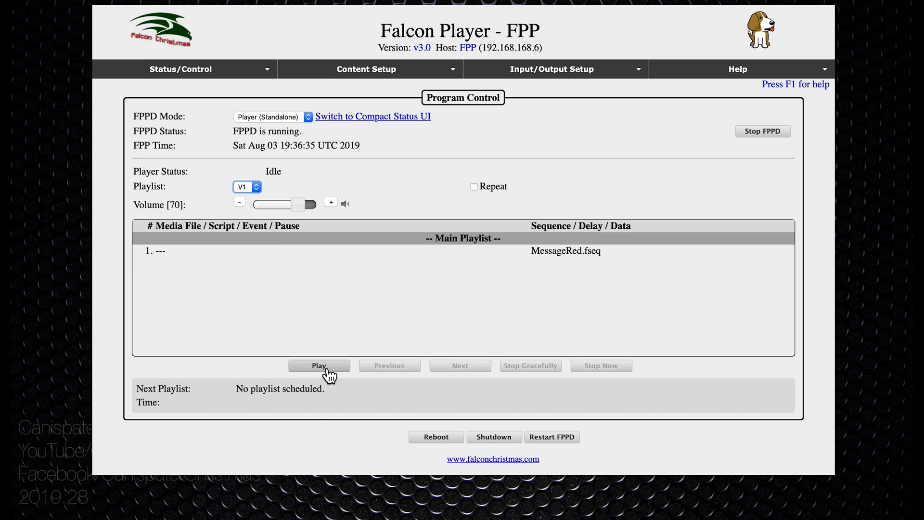
Play playlist V1 (MessageRed.fseq), then switch to playlist V2 (MessageBlue.fseq)
left_click(318, 365)
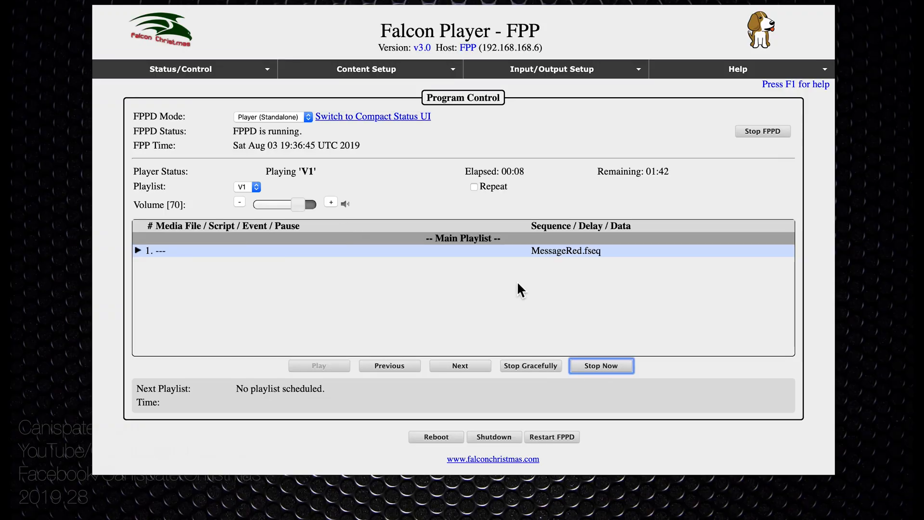
left_click(247, 186)
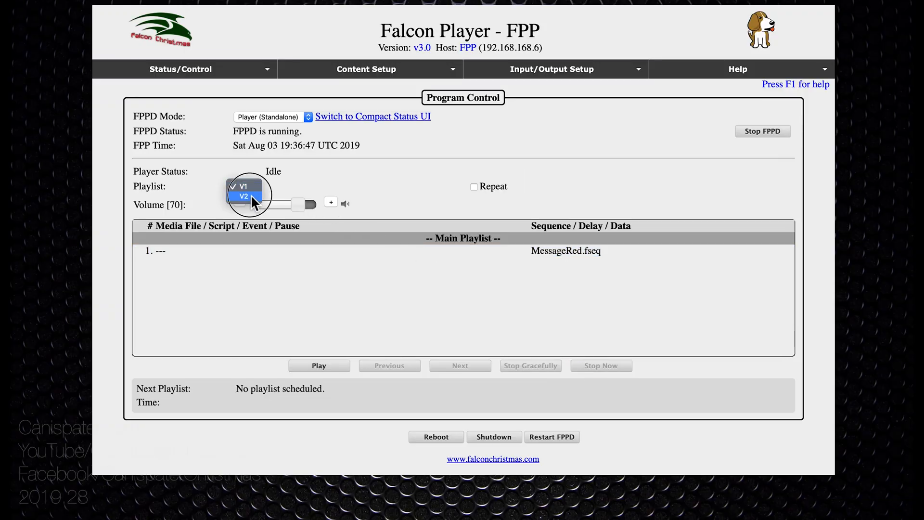
left_click(243, 196)
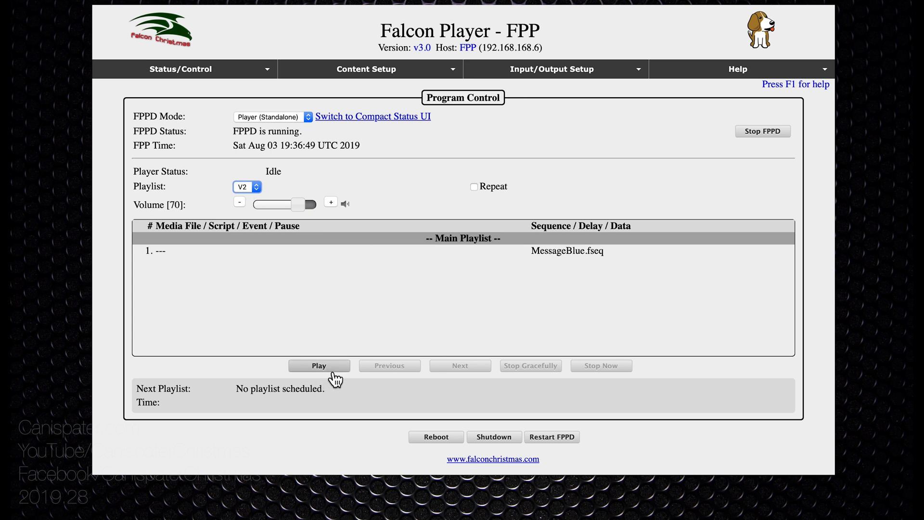